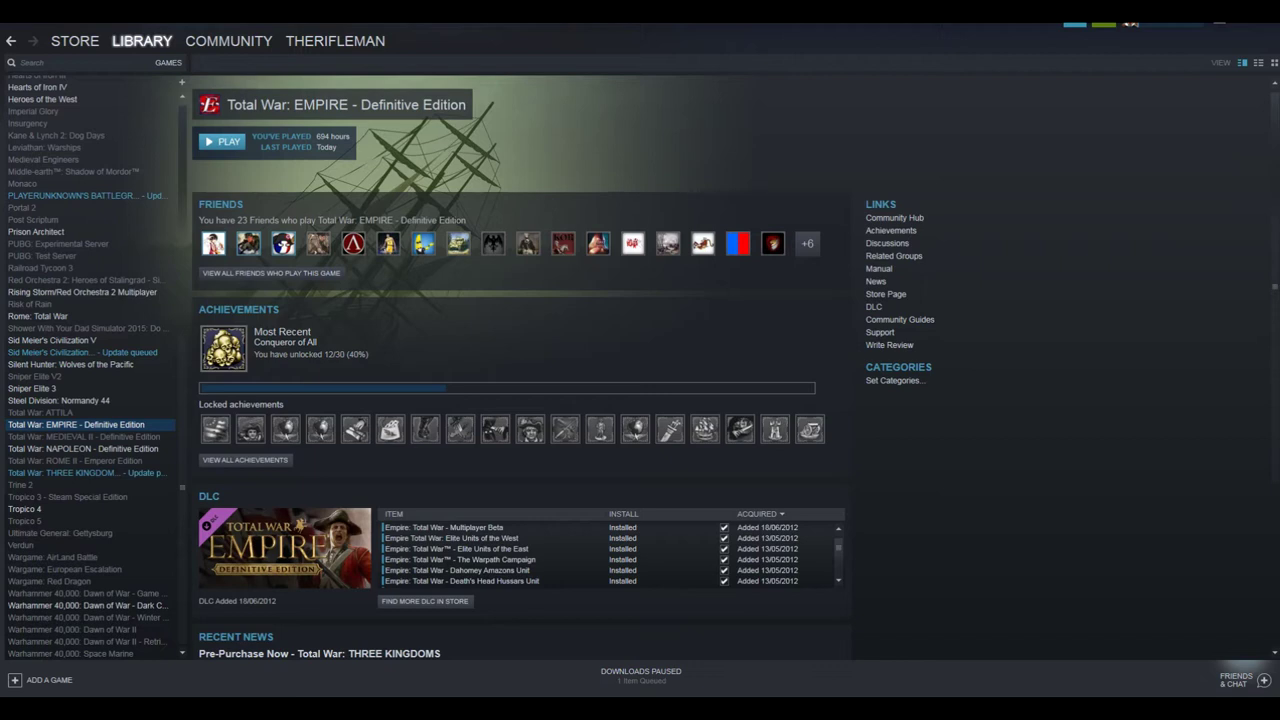
{"action": "mouse_move", "coordinate": [358, 520]}
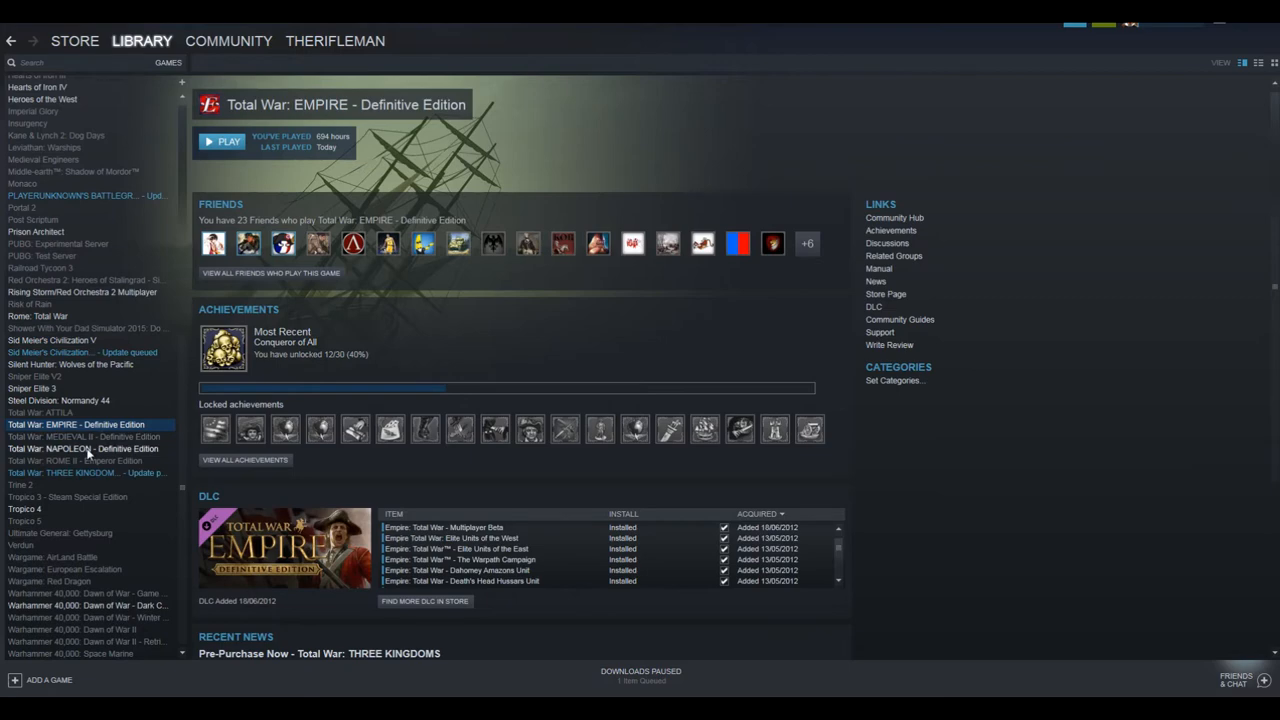
View the Total War: NAPOLEON - Definitive Edition page with its achievements and DLC.
{"action": "left_click", "coordinate": [84, 448]}
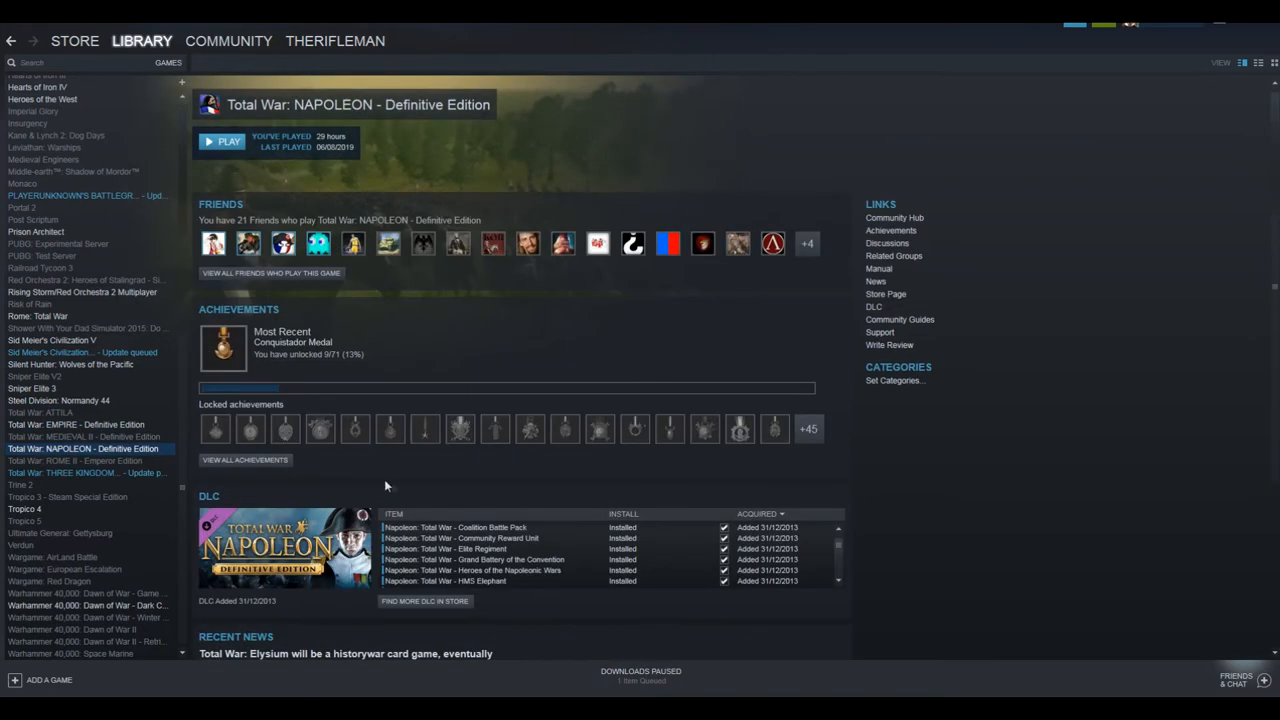
{"action": "mouse_move", "coordinate": [716, 580]}
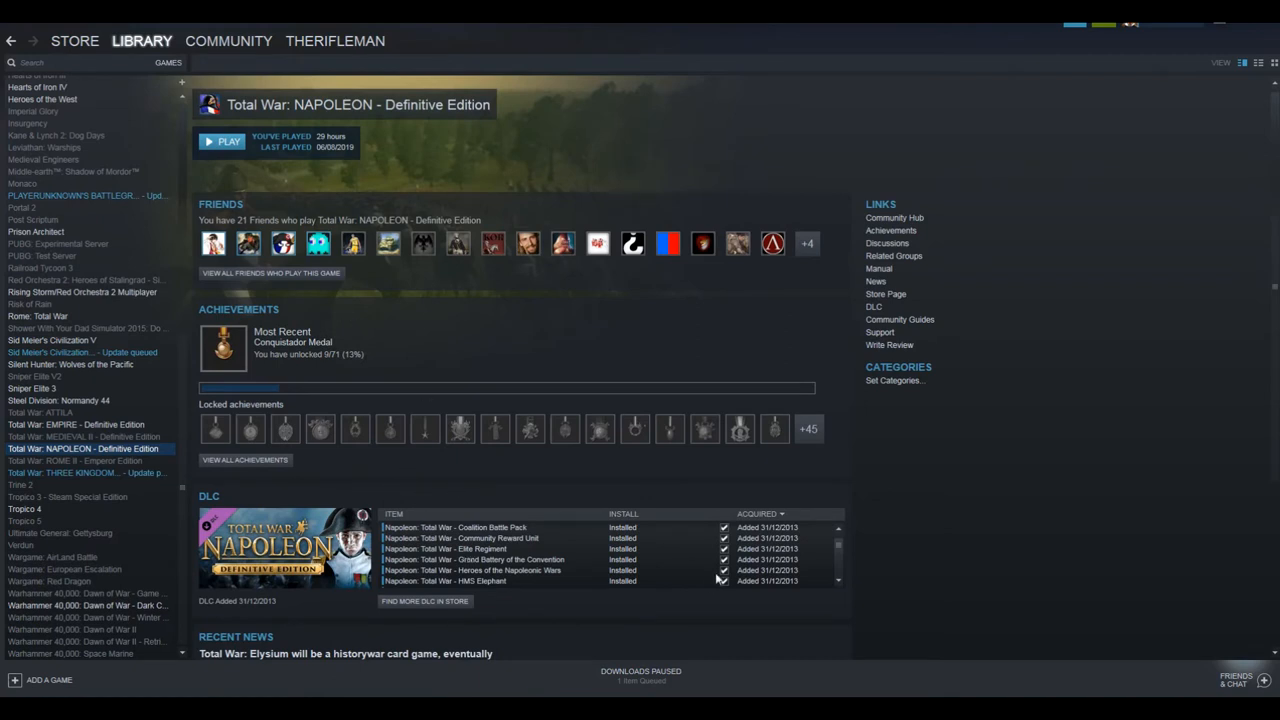
{"action": "mouse_move", "coordinate": [508, 590]}
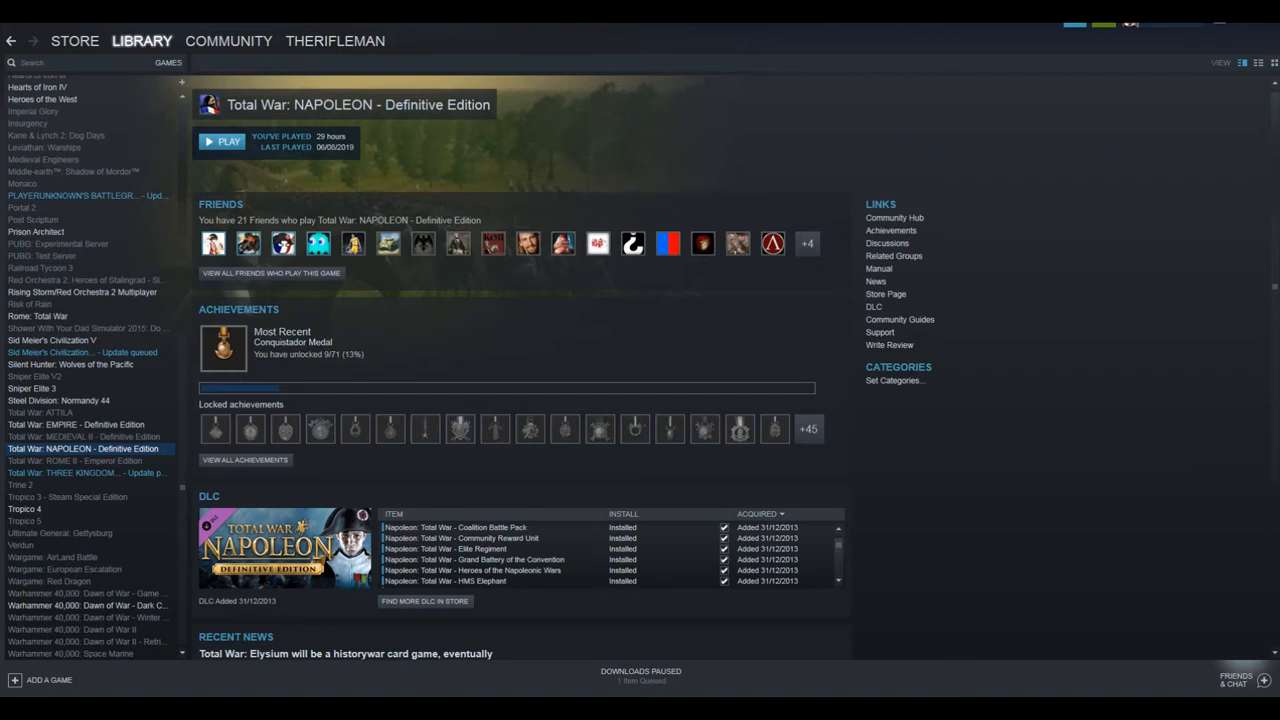
{"action": "mouse_move", "coordinate": [298, 474]}
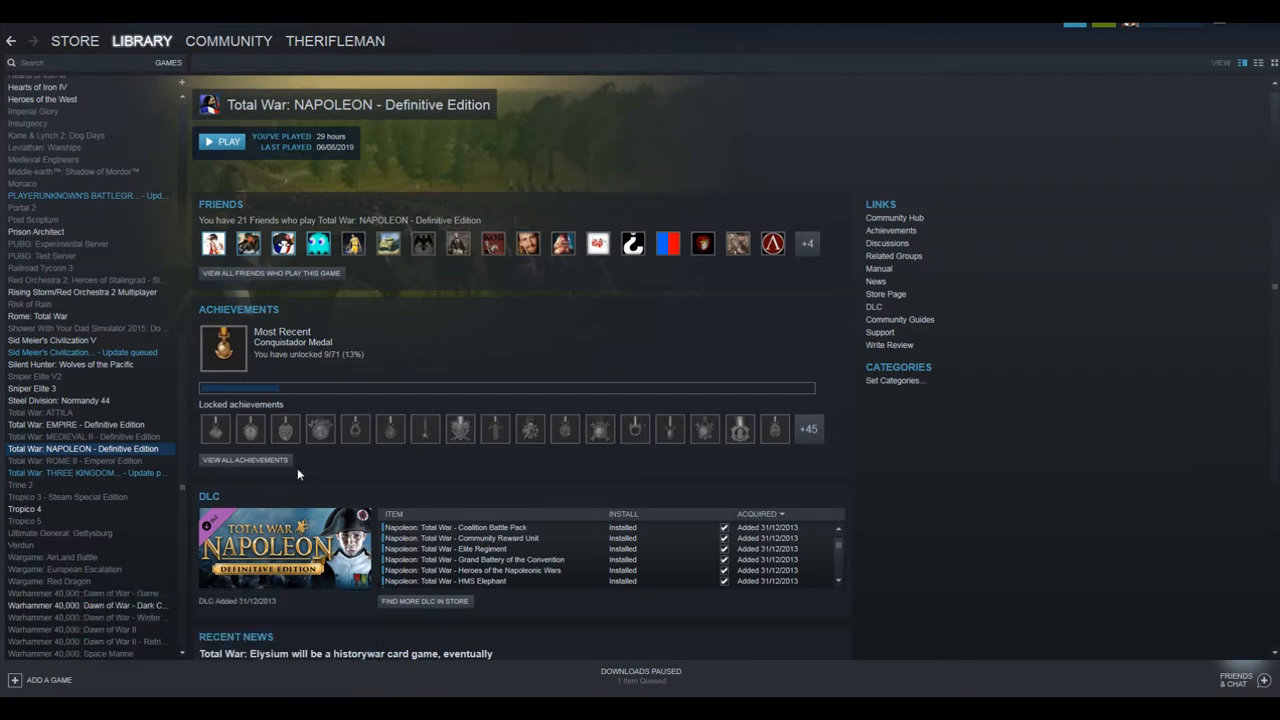
{"action": "mouse_move", "coordinate": [310, 456]}
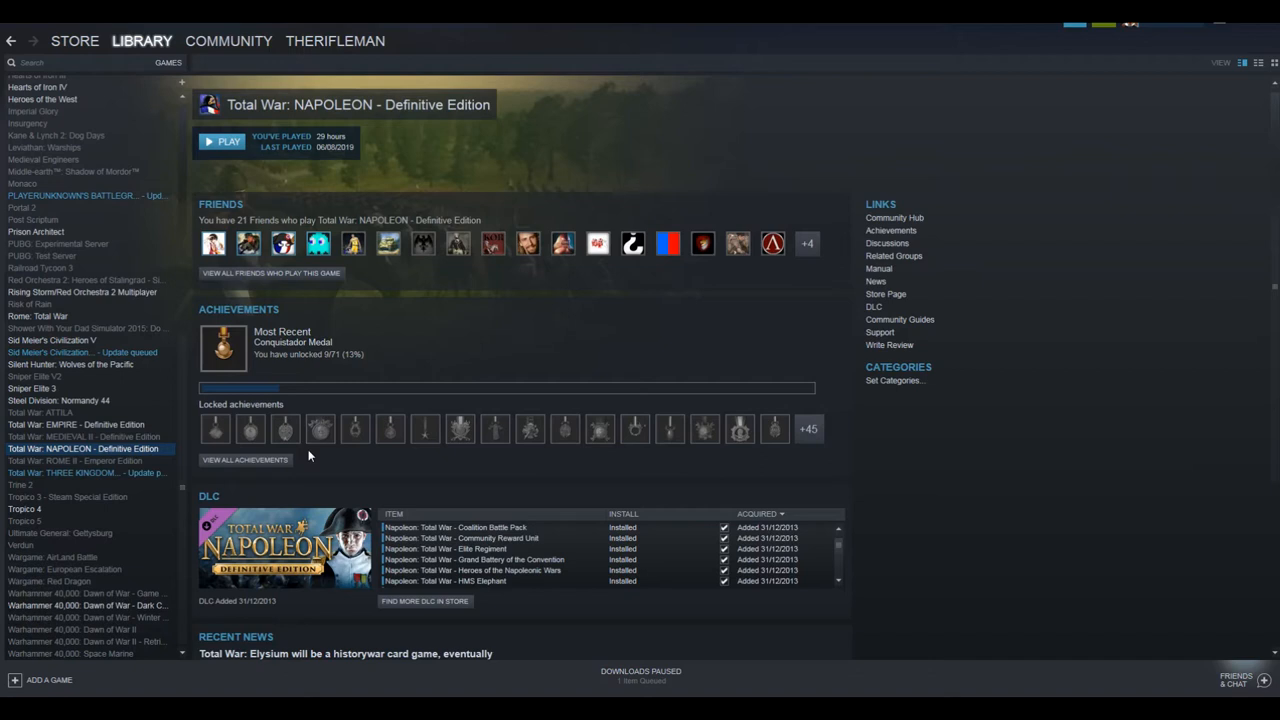
{"action": "mouse_move", "coordinate": [356, 428]}
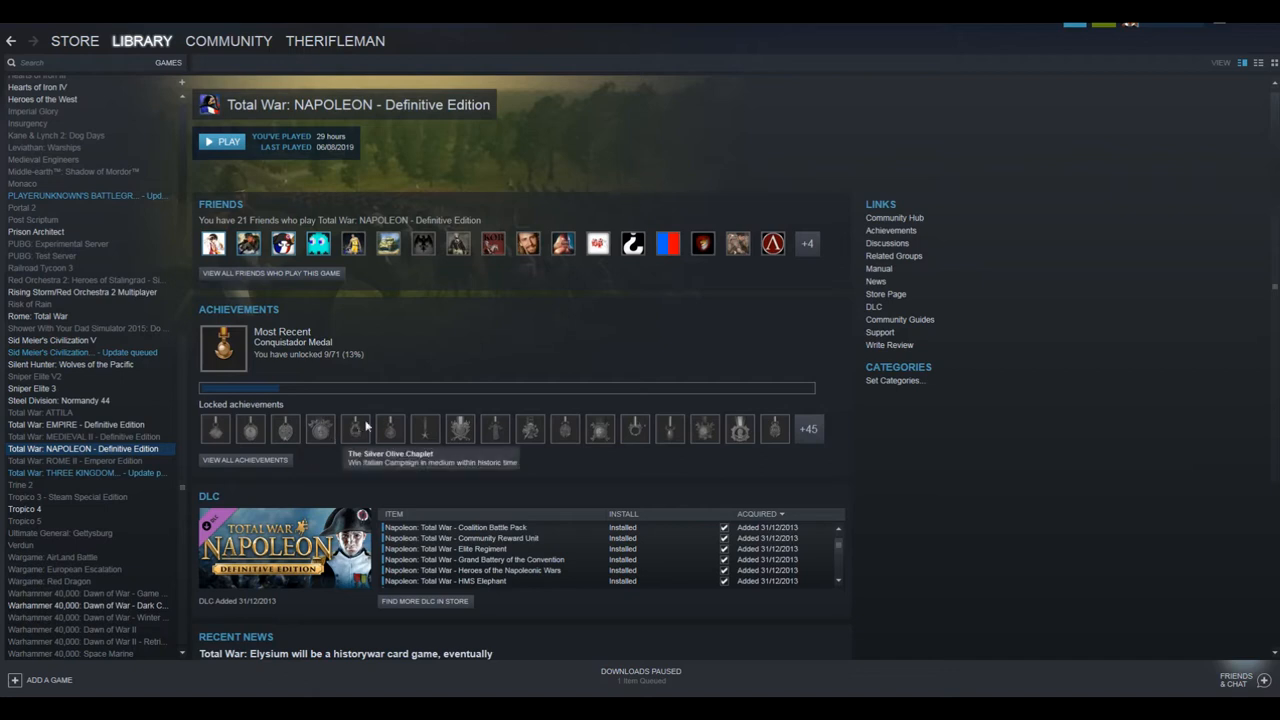
{"action": "mouse_move", "coordinate": [376, 402]}
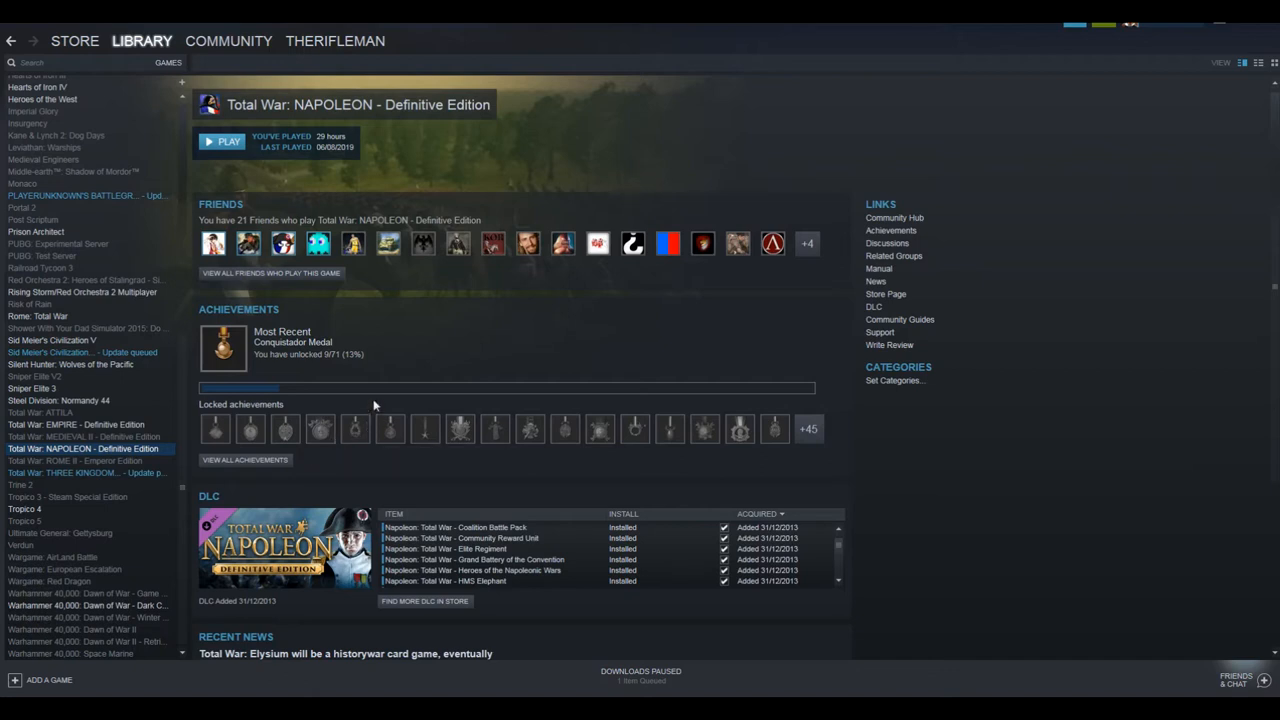
{"action": "mouse_move", "coordinate": [384, 470]}
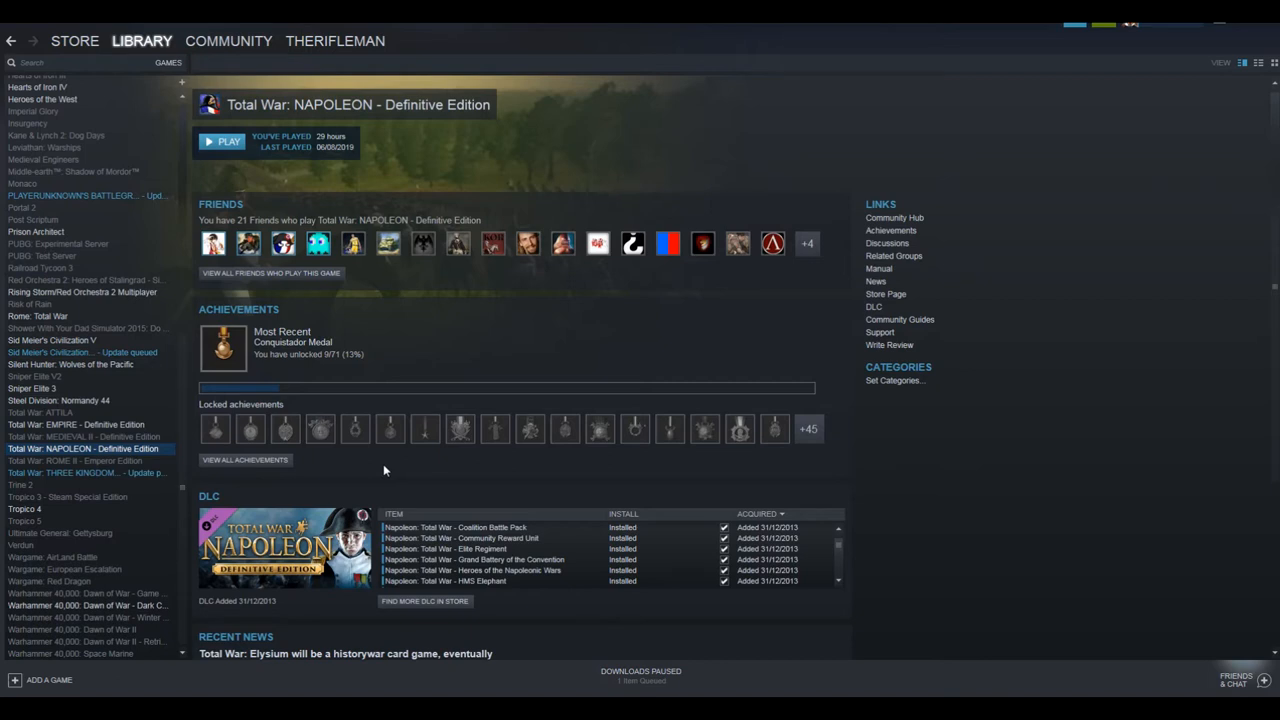
{"action": "mouse_move", "coordinate": [388, 430]}
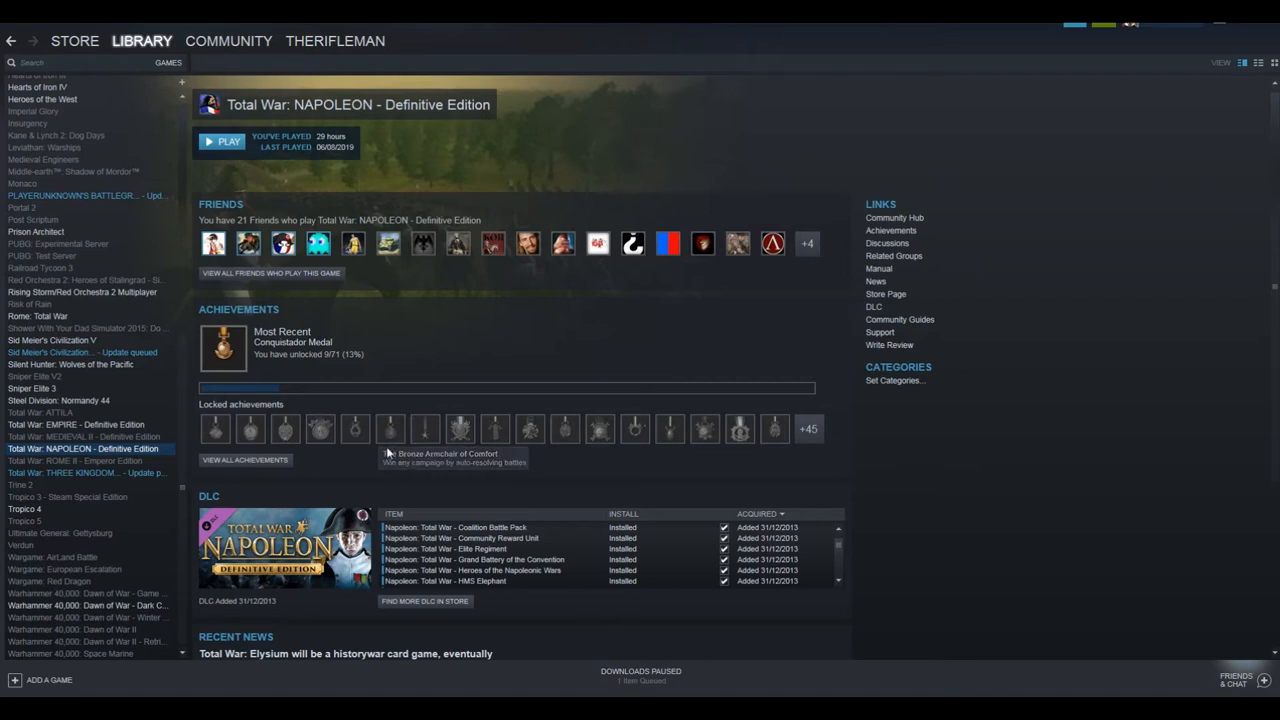
{"action": "mouse_move", "coordinate": [84, 256]}
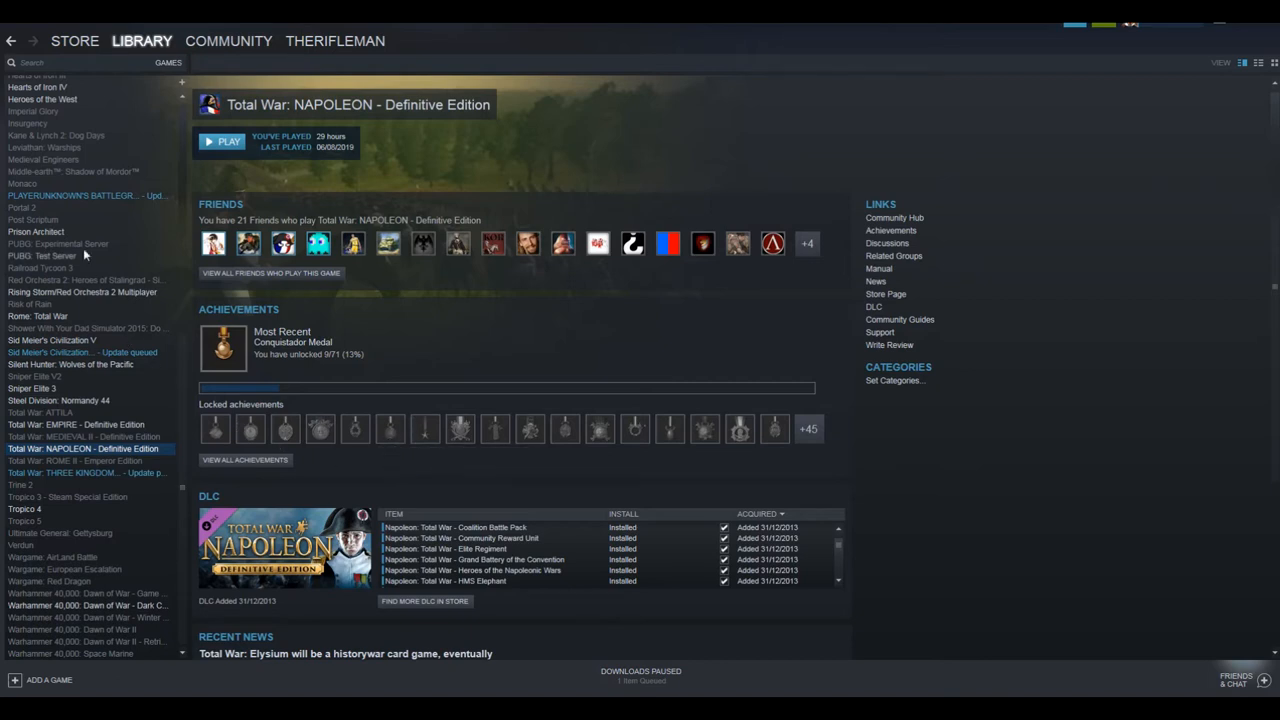
View Hearts of Iron IV, glance at Total War: EMPIRE, then return to Hearts of Iron IV's DLC list.
{"action": "left_click", "coordinate": [40, 106]}
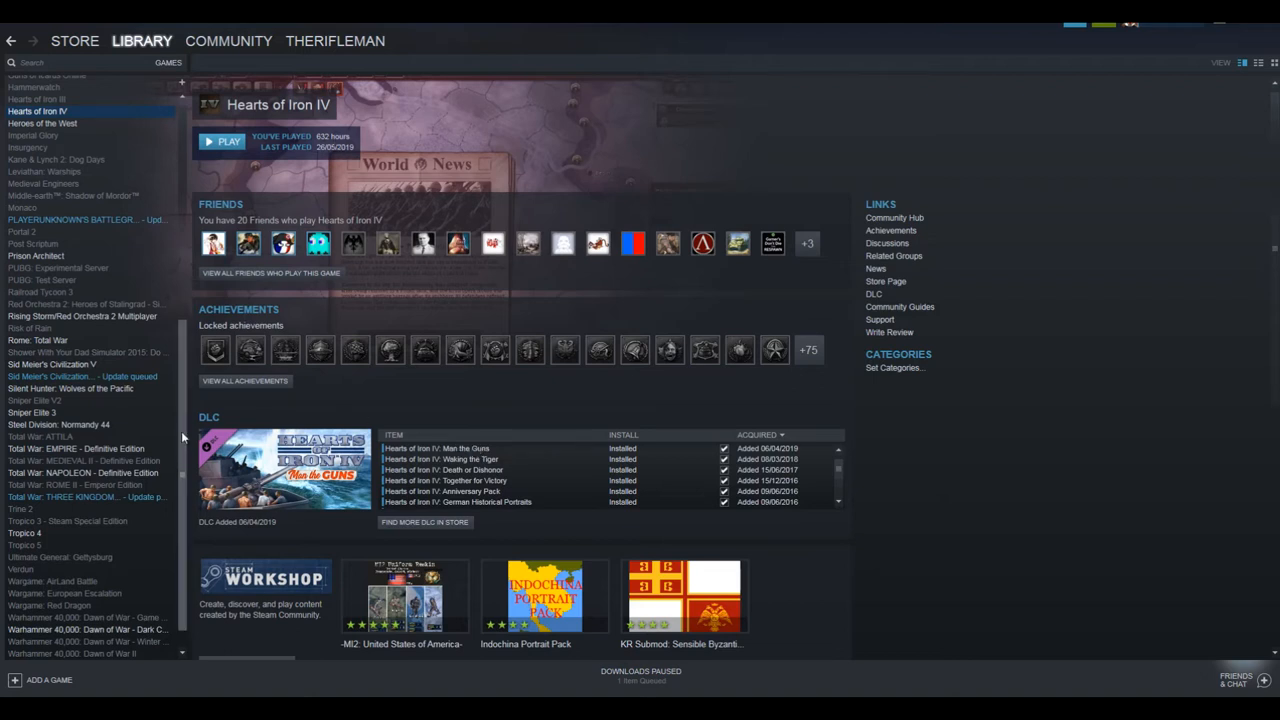
{"action": "left_click", "coordinate": [76, 472]}
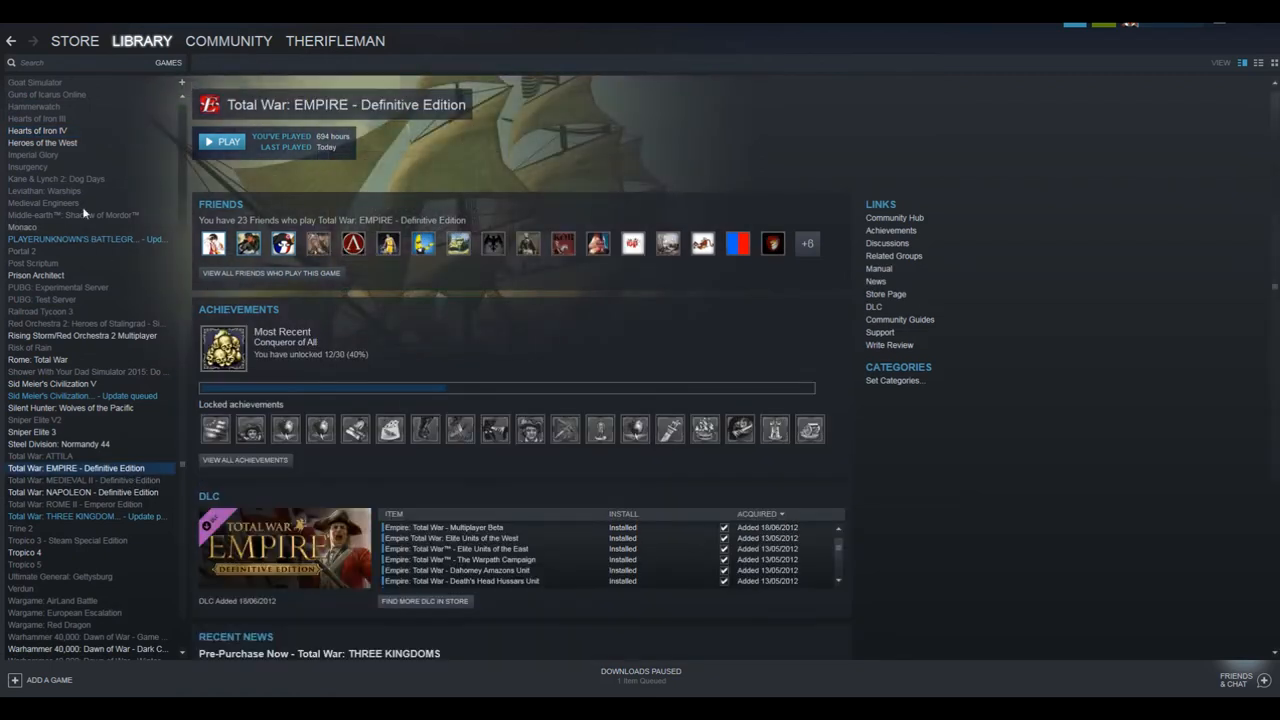
{"action": "mouse_move", "coordinate": [330, 132]}
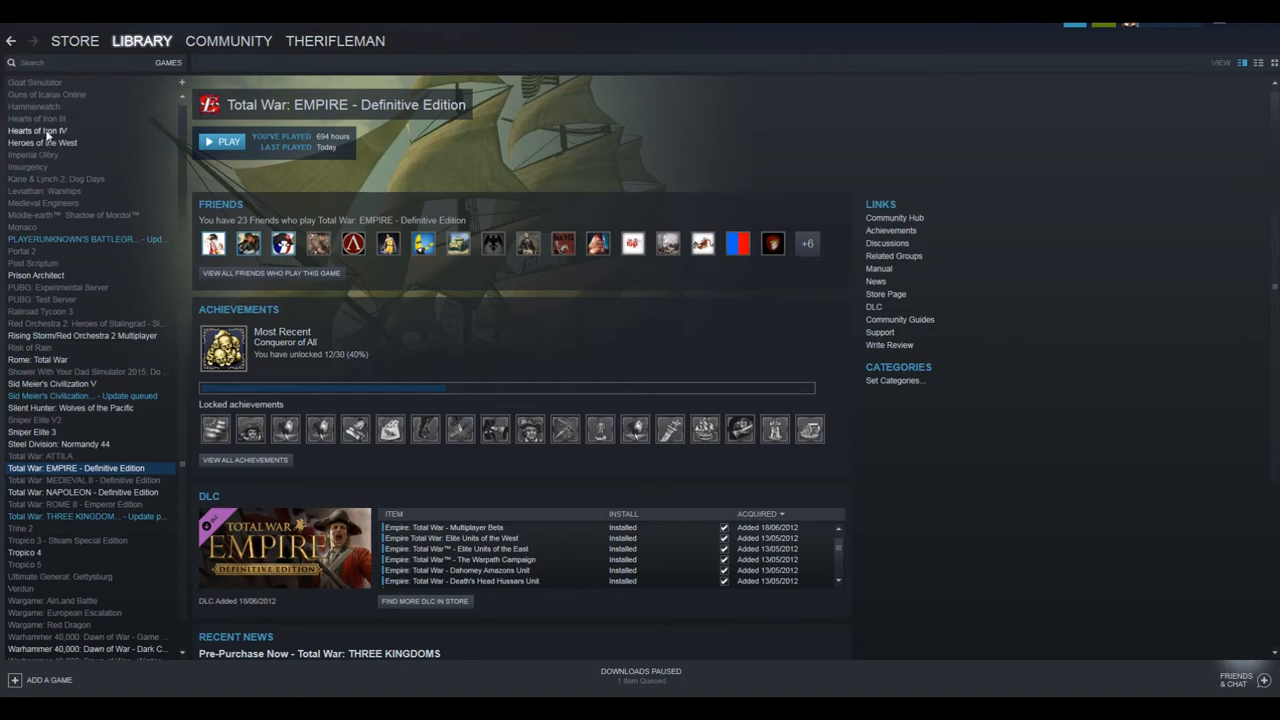
{"action": "left_click", "coordinate": [38, 130]}
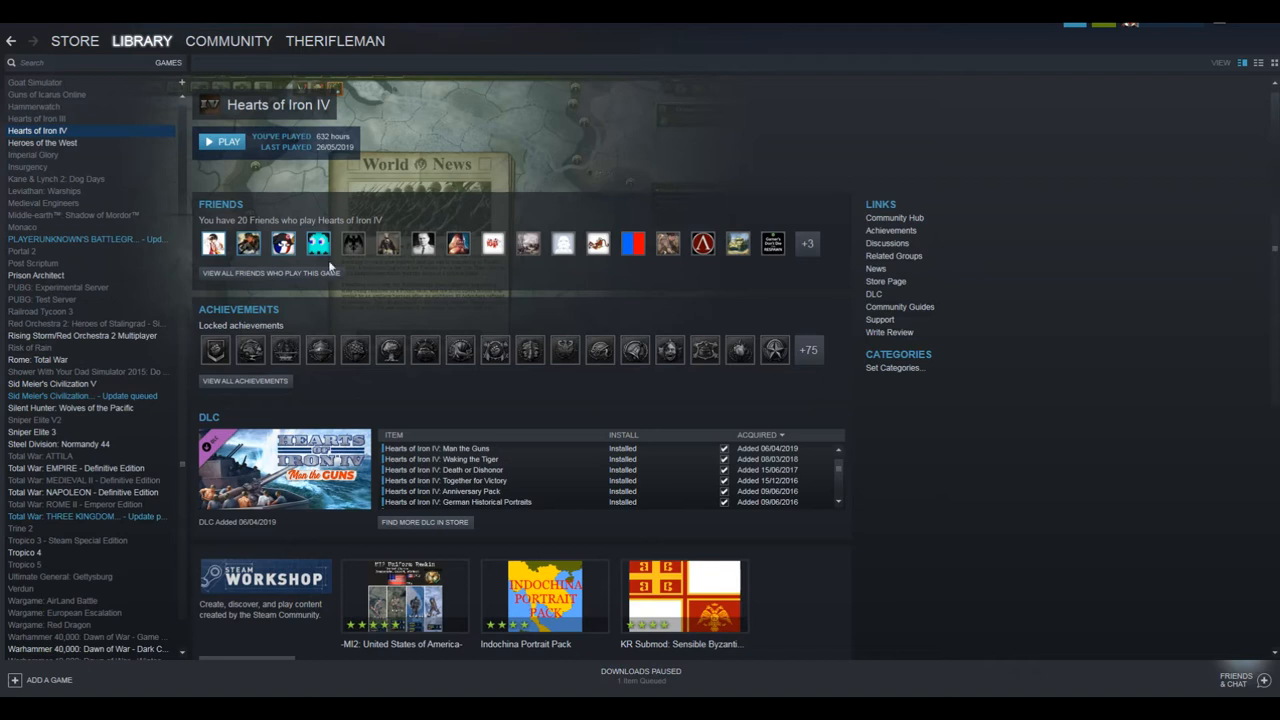
{"action": "mouse_move", "coordinate": [152, 176]}
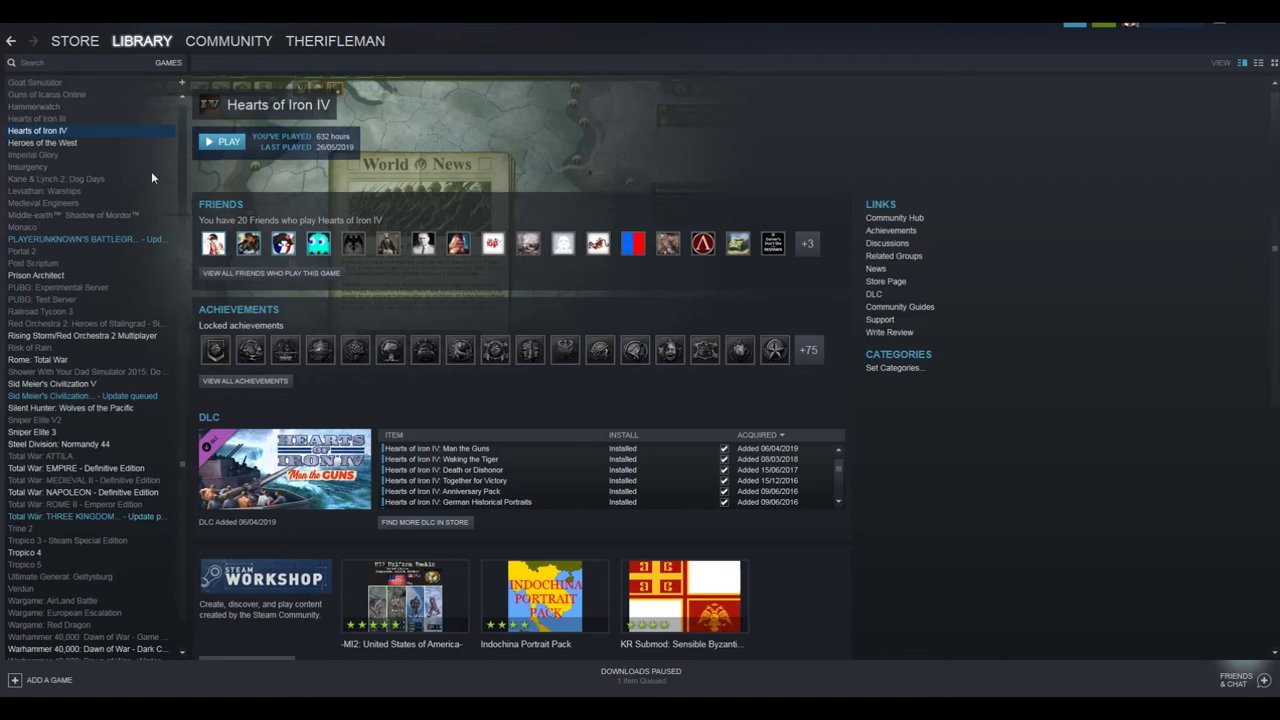
{"action": "mouse_move", "coordinate": [36, 132]}
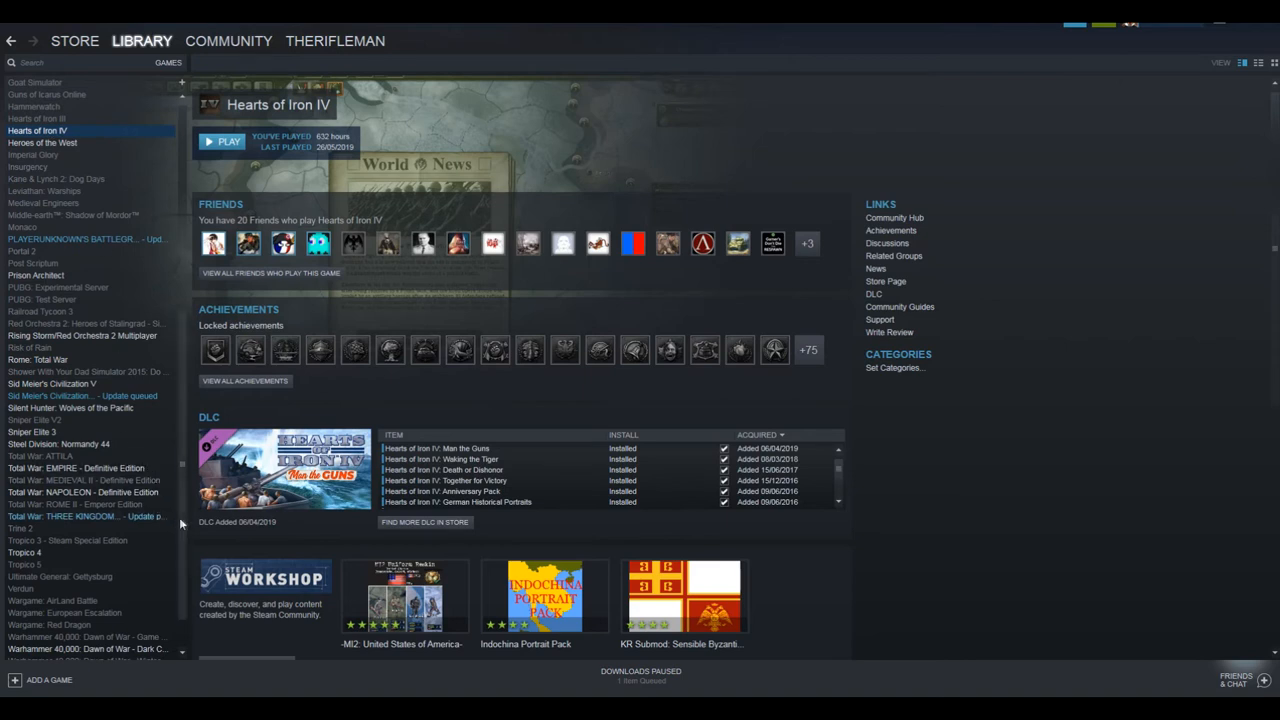
{"action": "scroll", "scroll_direction": "down", "scroll_amount": 3}
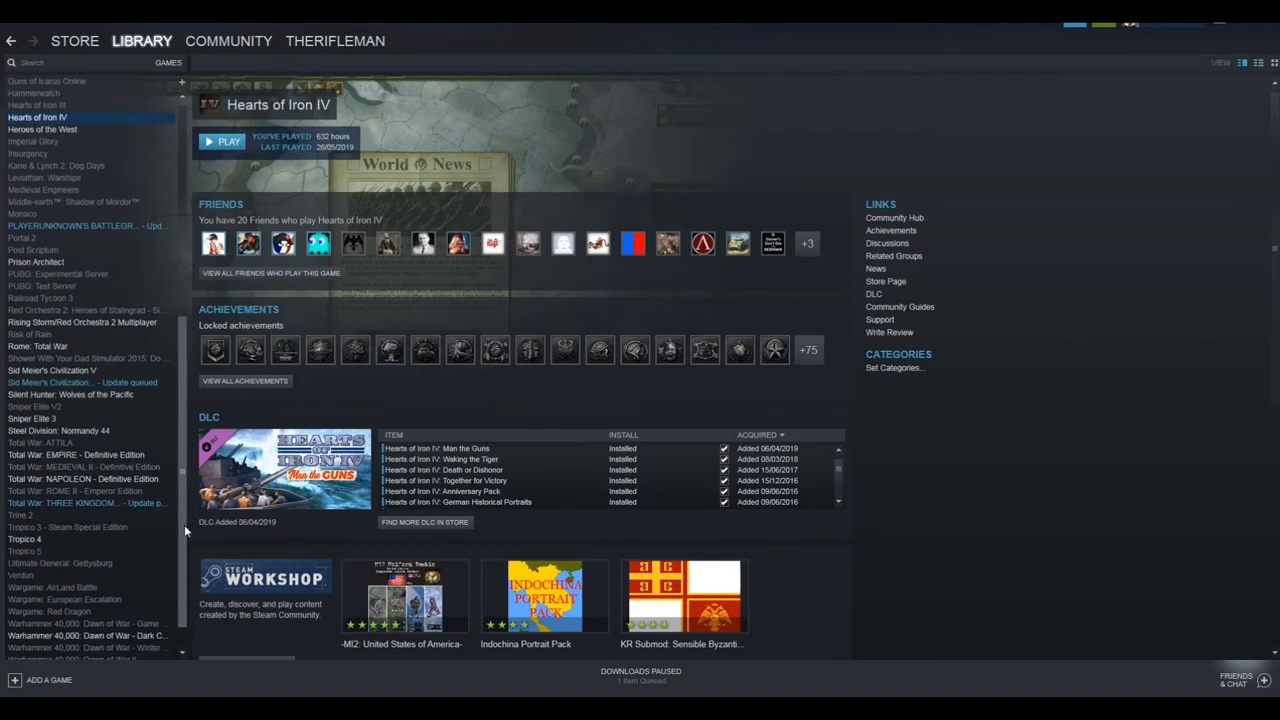
{"action": "scroll", "scroll_direction": "down", "scroll_amount": 3}
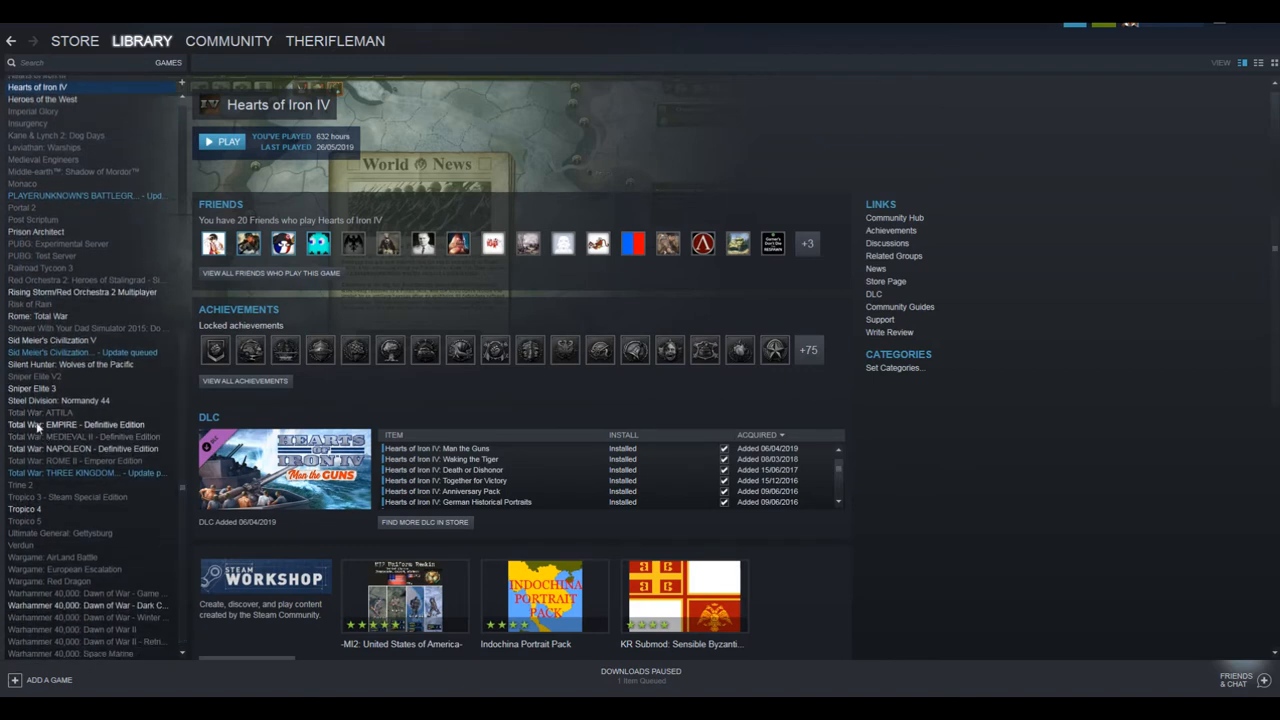
{"action": "mouse_move", "coordinate": [50, 424]}
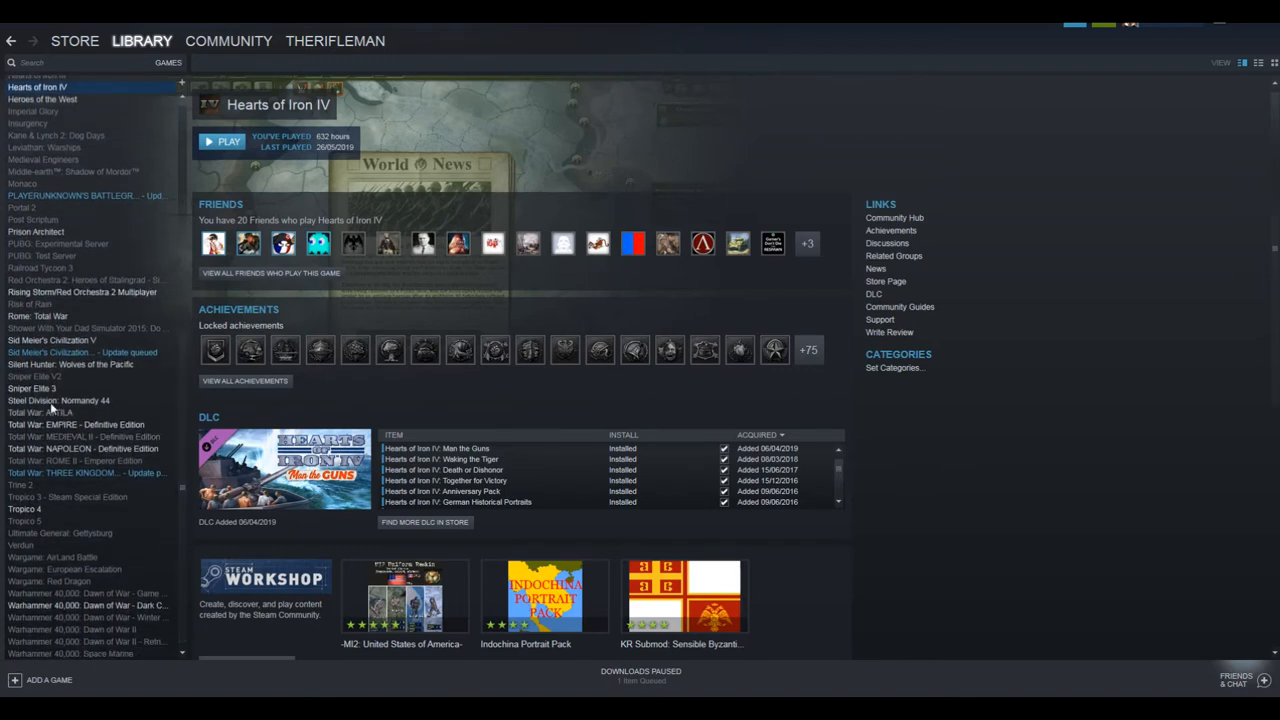
View the Rome: Total War page with its friends and recent news.
{"action": "left_click", "coordinate": [36, 316]}
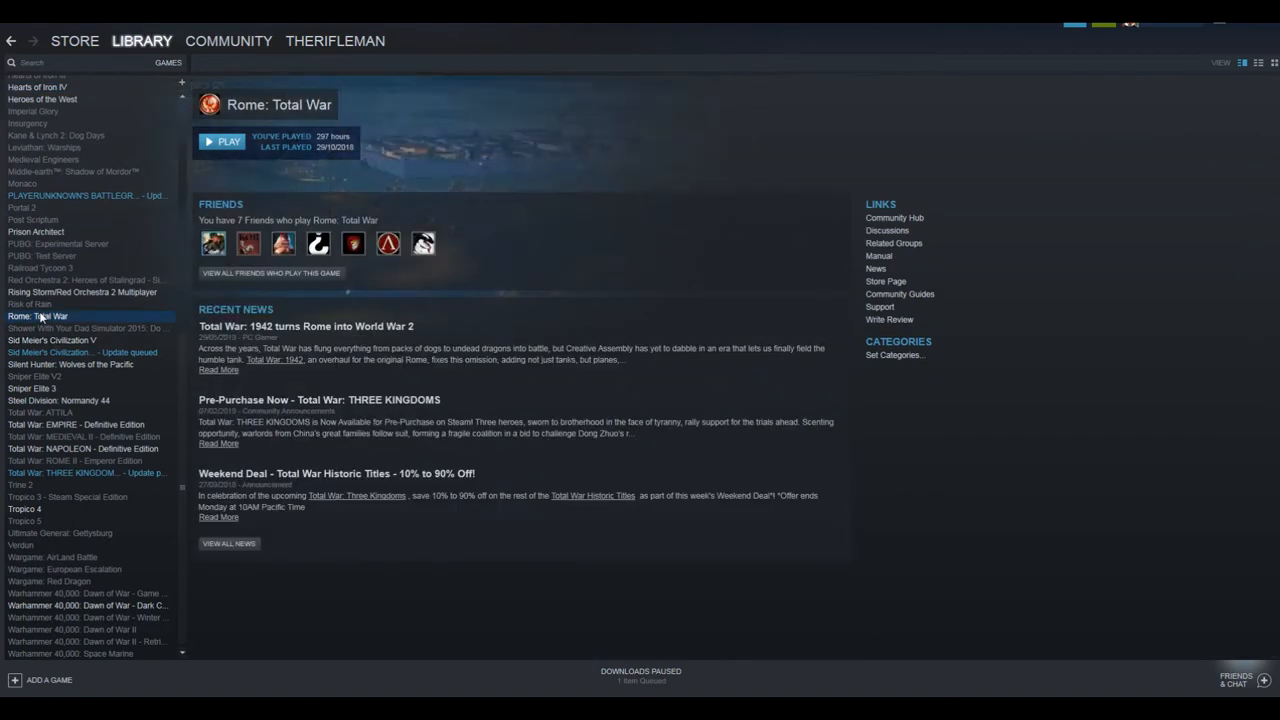
{"action": "mouse_move", "coordinate": [468, 168]}
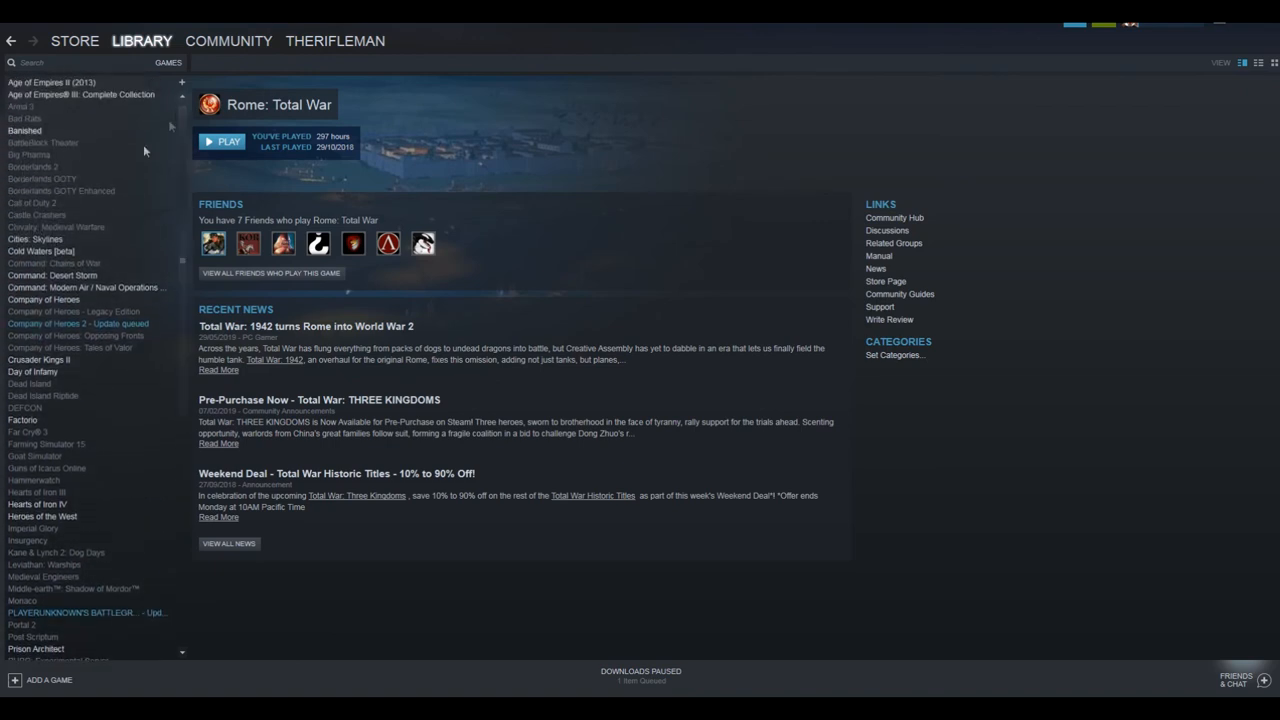
{"action": "mouse_move", "coordinate": [40, 112]}
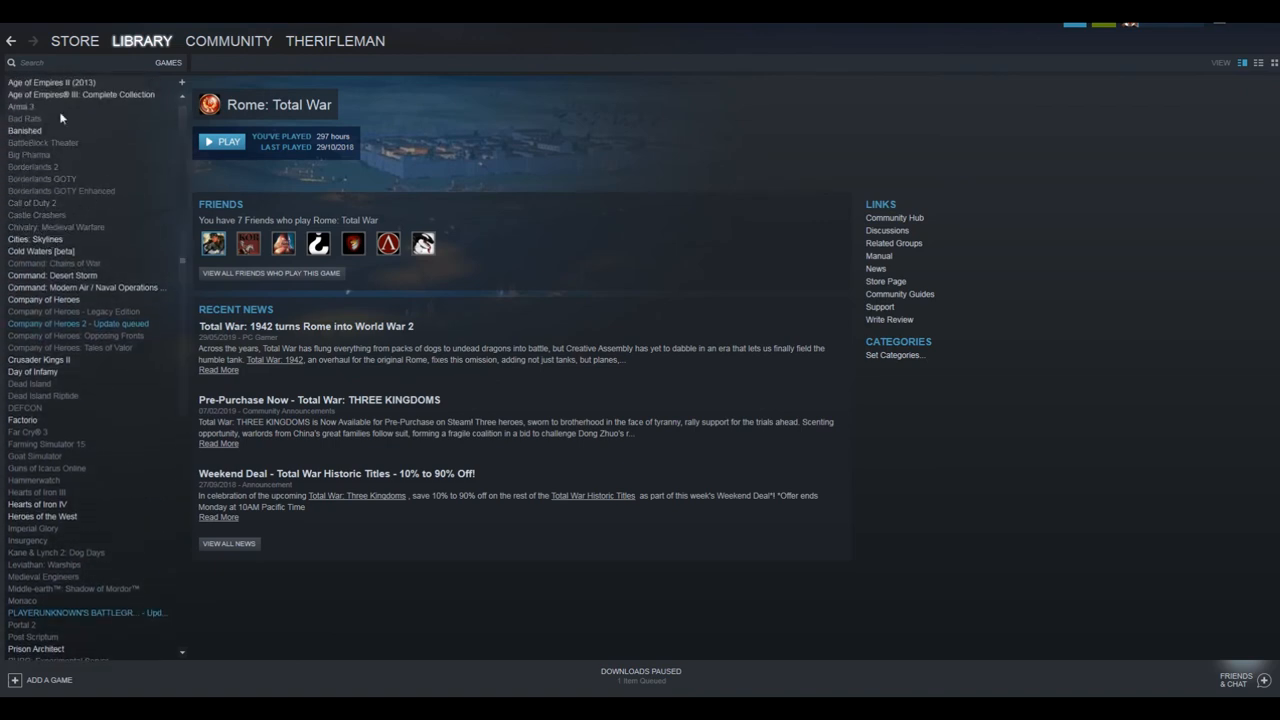
View Company of Heroes, then the Steel Division: Normandy 44 page with its DLC list.
{"action": "left_click", "coordinate": [44, 298]}
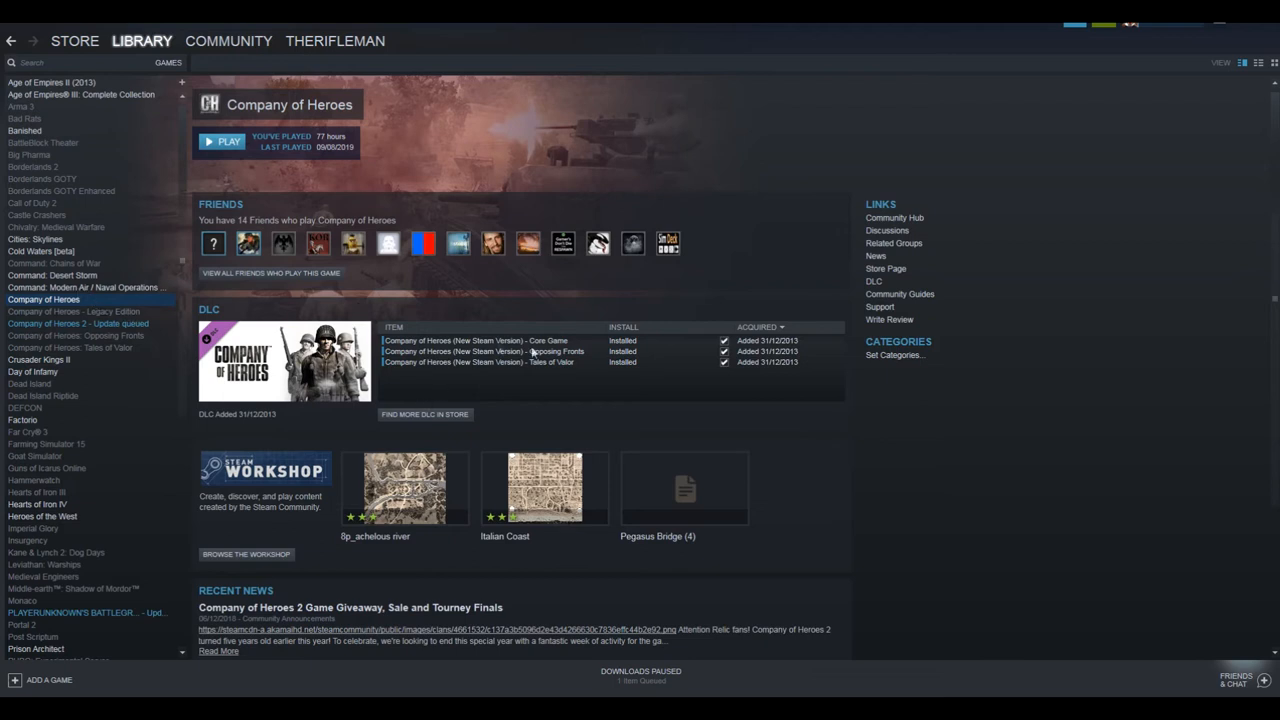
{"action": "mouse_move", "coordinate": [546, 432]}
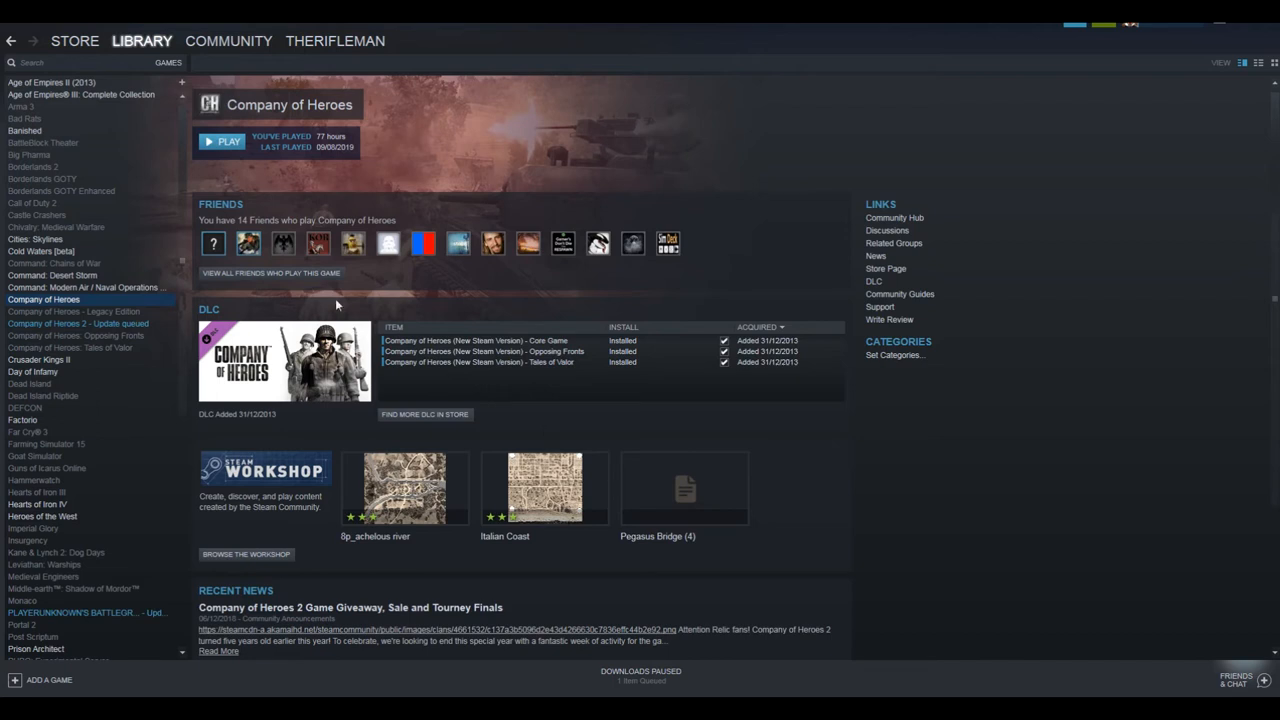
{"action": "mouse_move", "coordinate": [84, 298]}
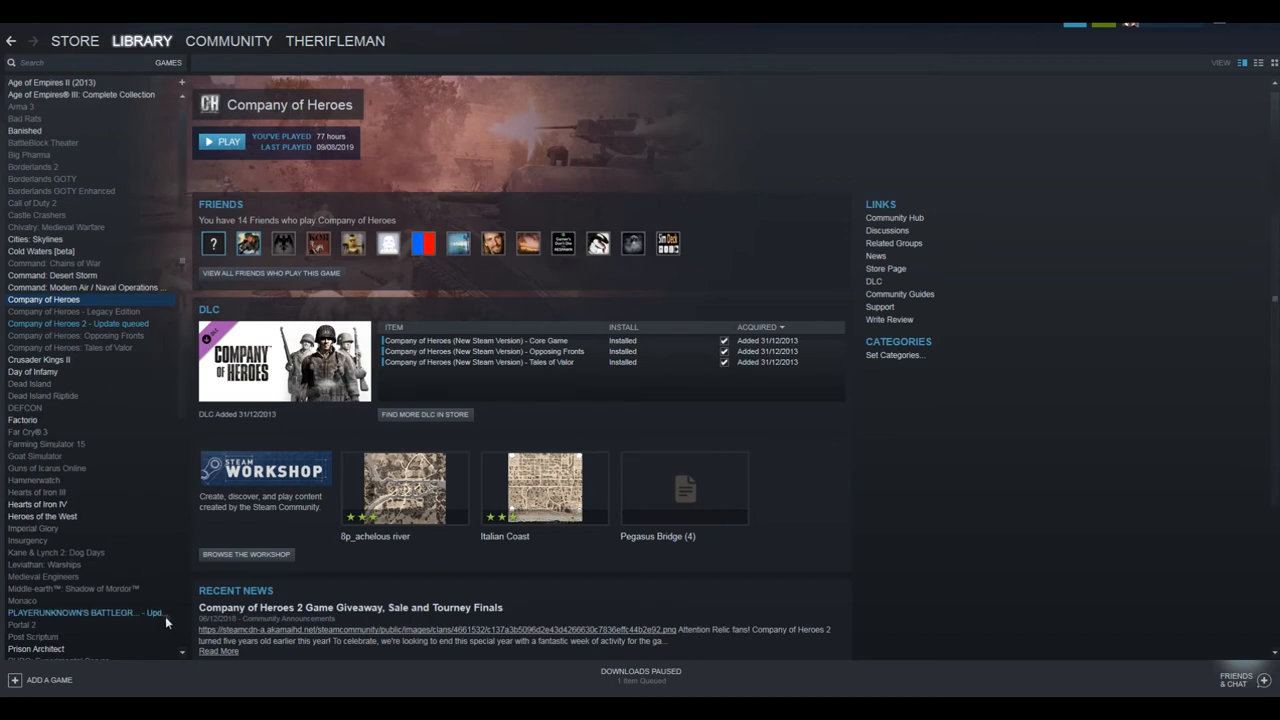
{"action": "mouse_move", "coordinate": [148, 496]}
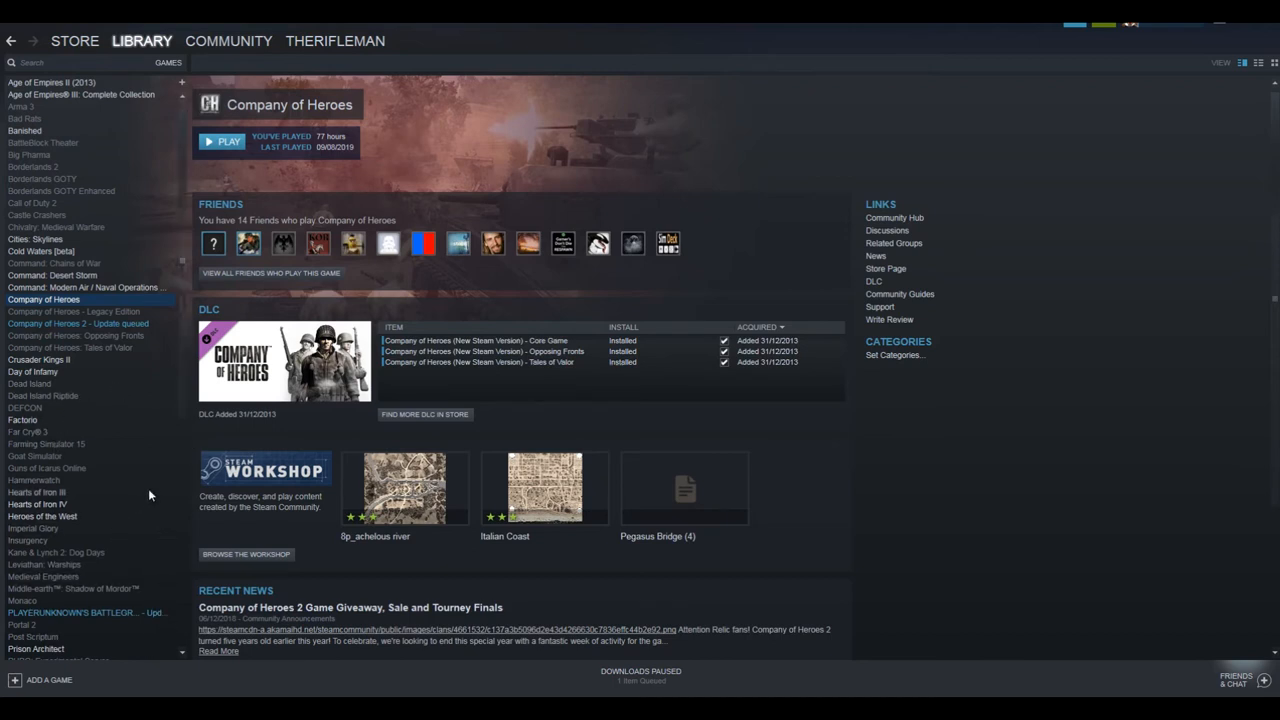
{"action": "mouse_move", "coordinate": [184, 314]}
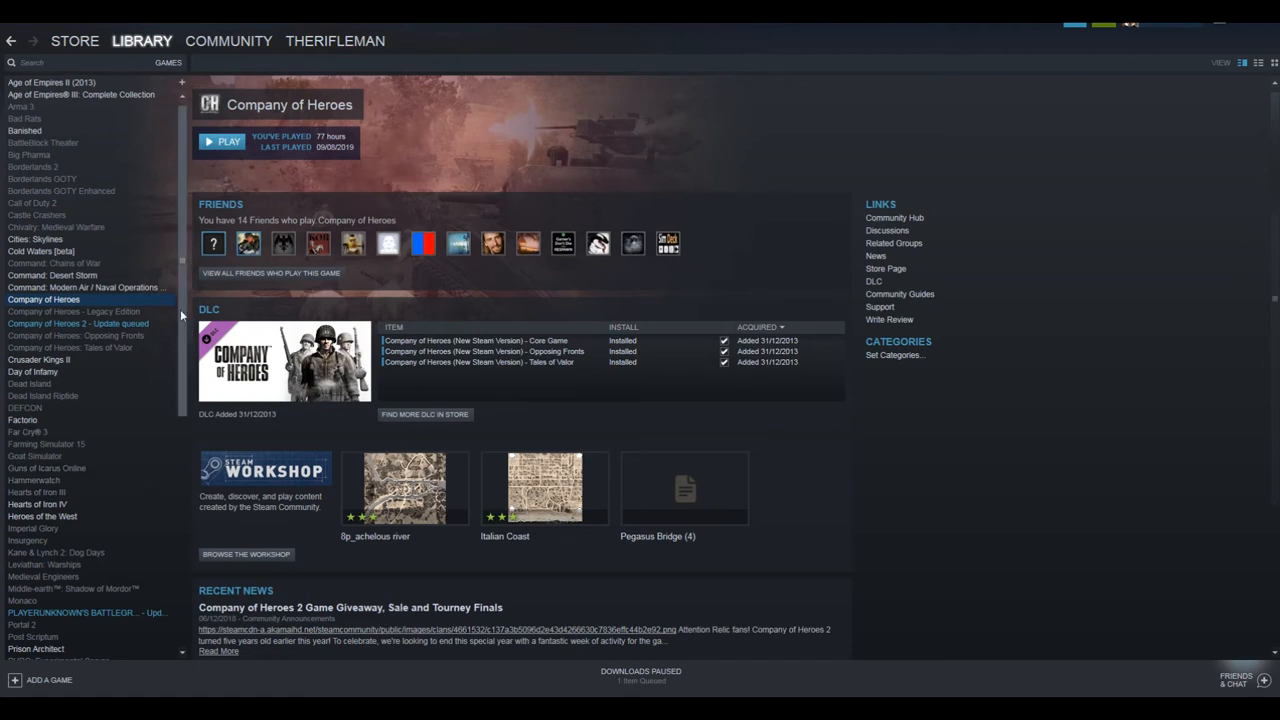
{"action": "scroll", "scroll_direction": "down", "scroll_amount": 3}
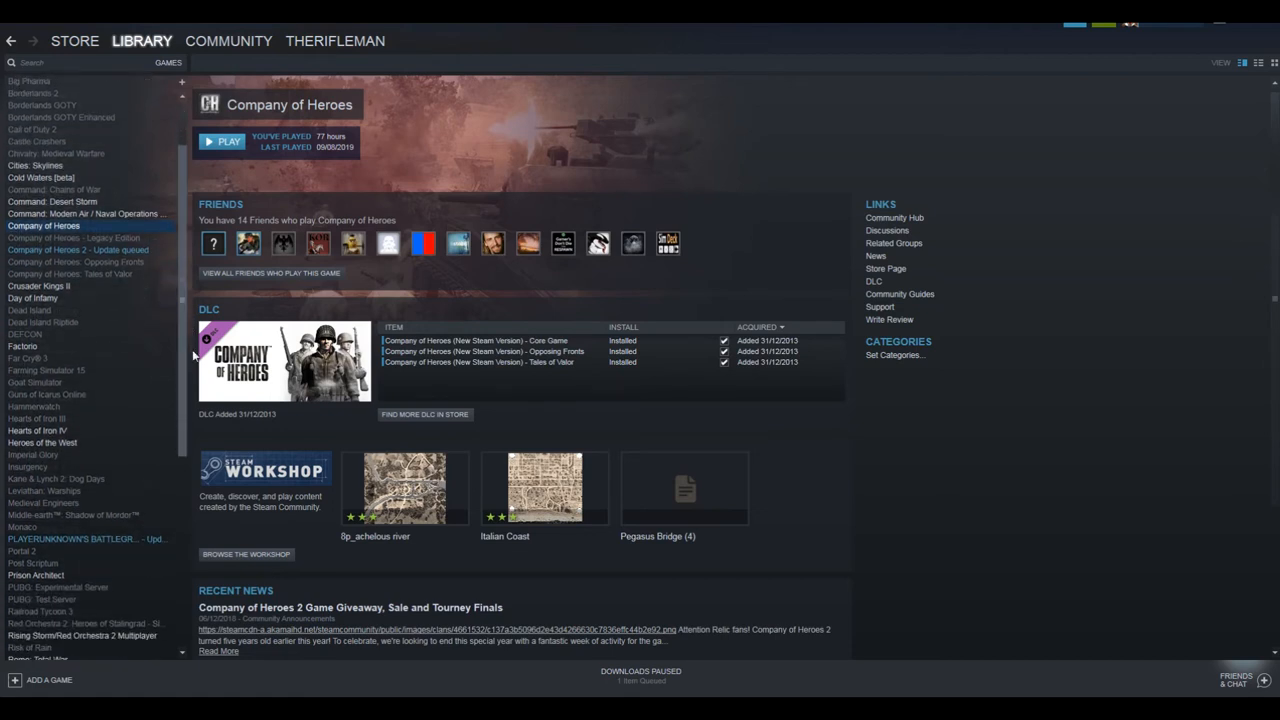
{"action": "scroll", "scroll_direction": "down", "scroll_amount": 3}
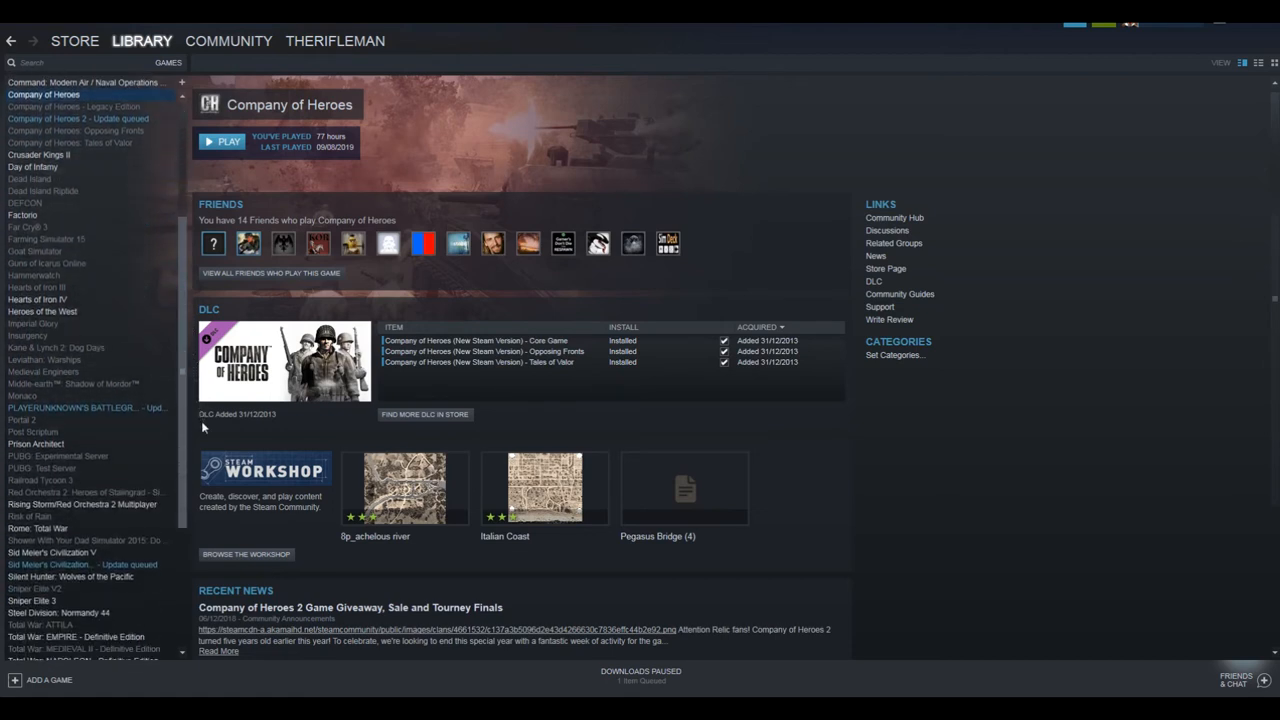
{"action": "scroll", "scroll_direction": "down", "scroll_amount": 3}
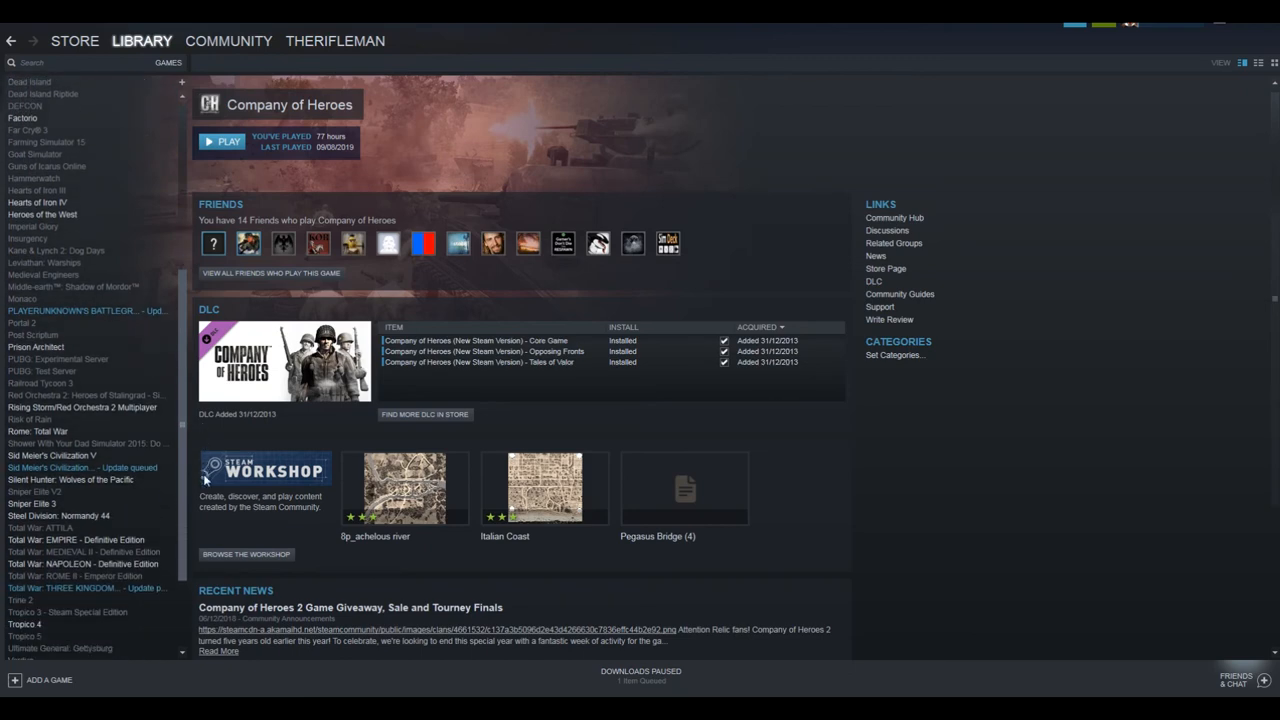
{"action": "left_click", "coordinate": [56, 514]}
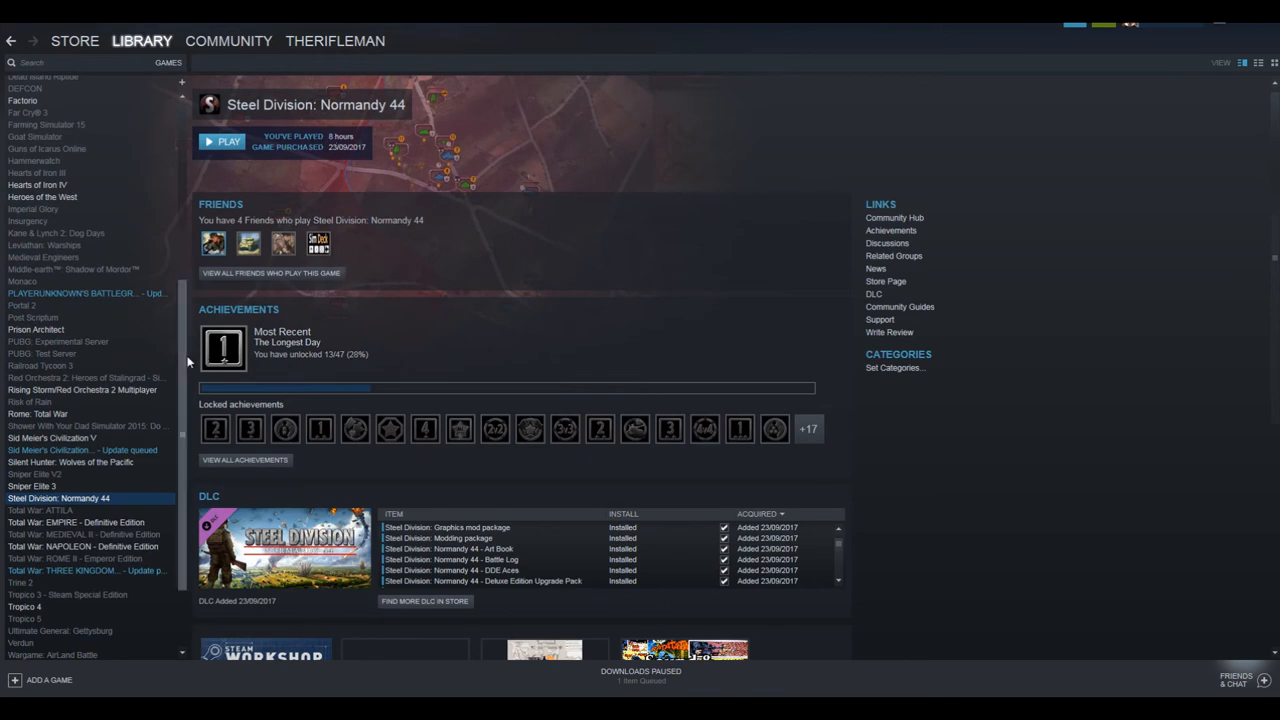
{"action": "scroll", "scroll_direction": "down", "scroll_amount": 3}
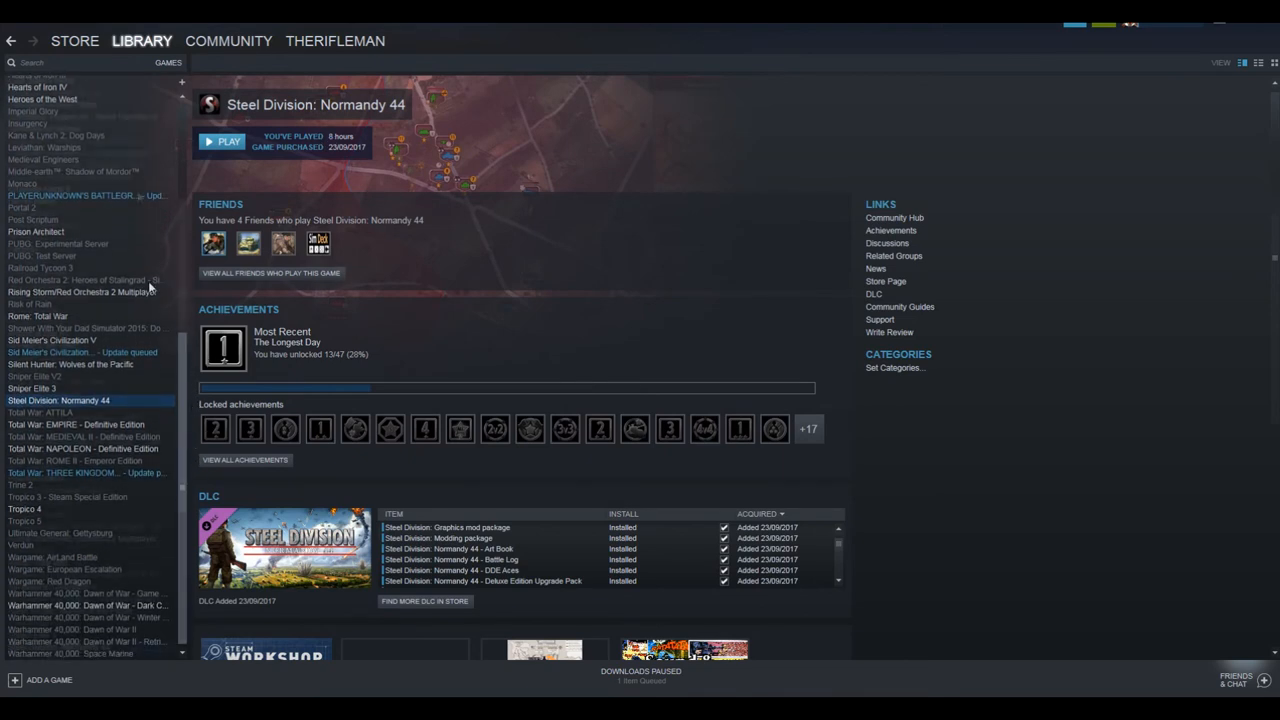
View the Command: Modern Air / Naval Operations WOTY page with its DLC and Workshop items.
{"action": "left_click", "coordinate": [90, 270]}
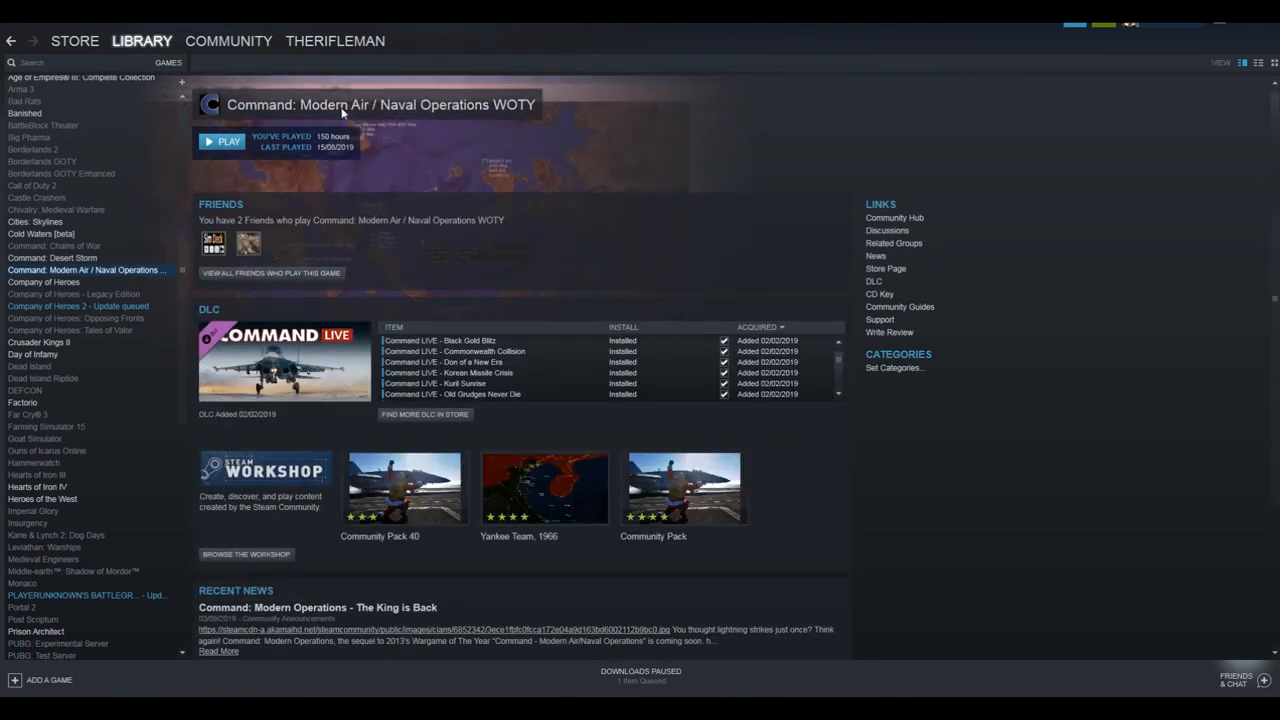
{"action": "mouse_move", "coordinate": [436, 124]}
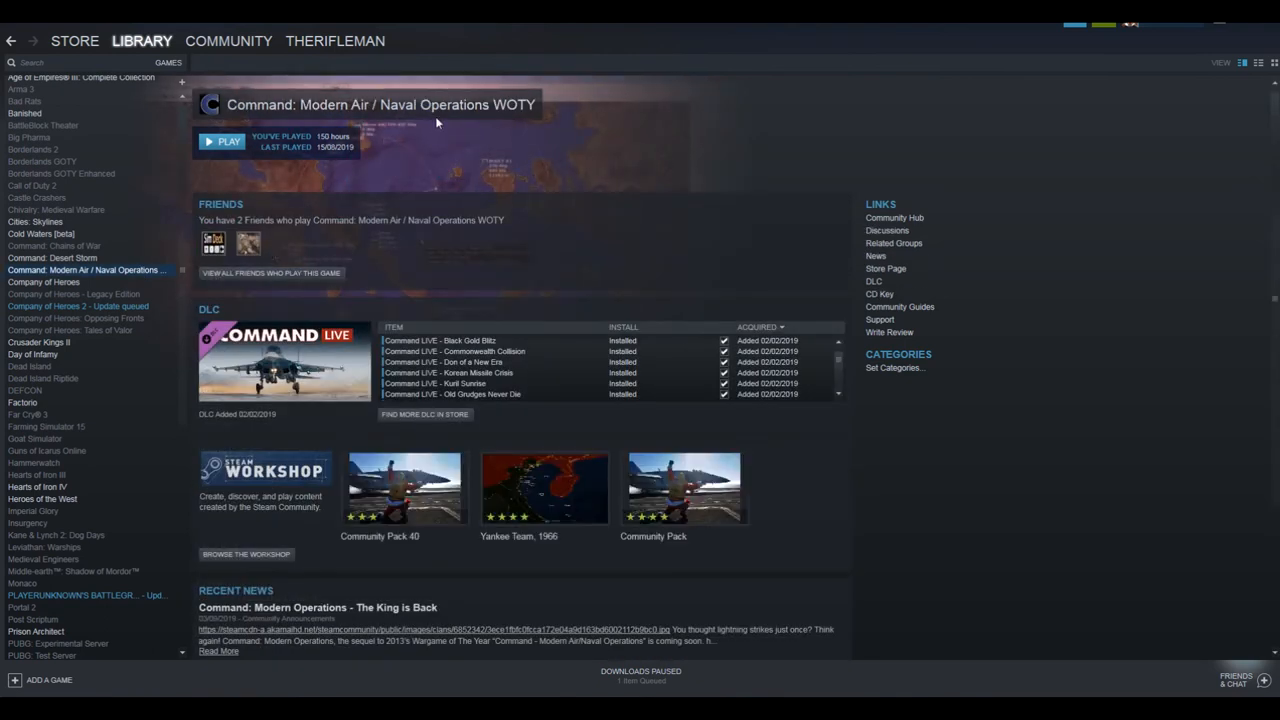
{"action": "scroll", "scroll_direction": "down", "scroll_amount": 3}
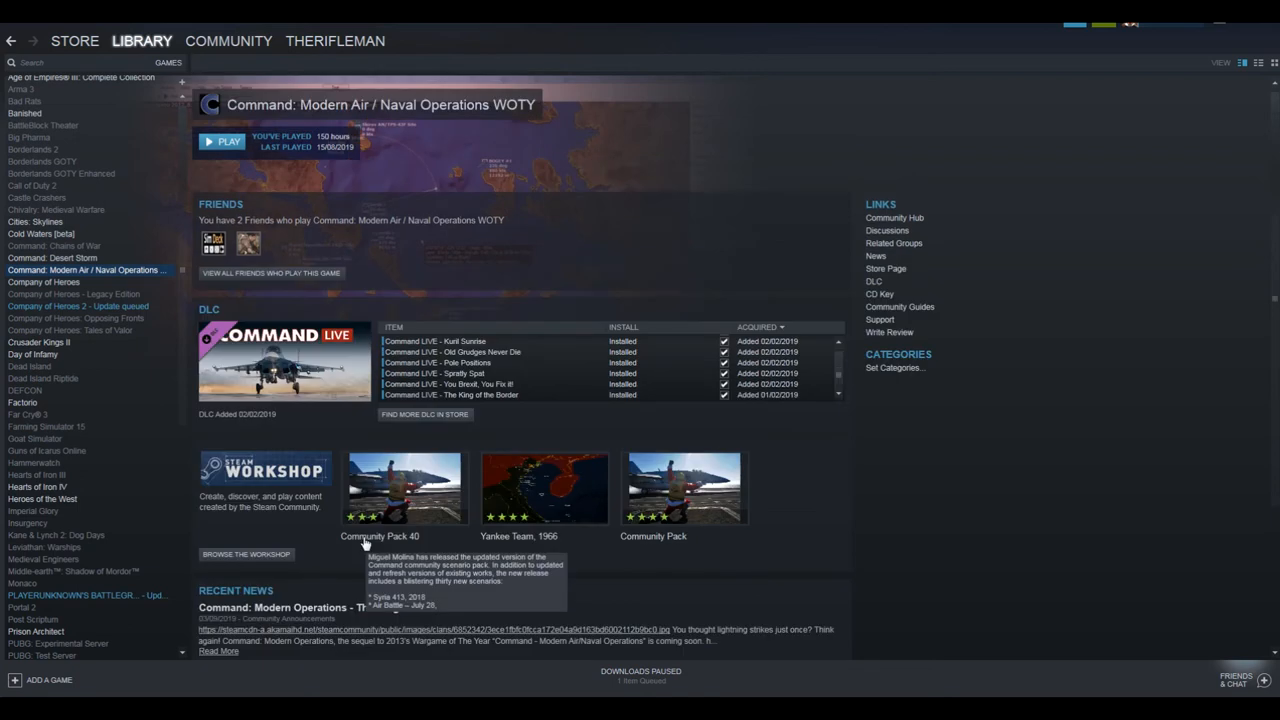
{"action": "mouse_move", "coordinate": [336, 448]}
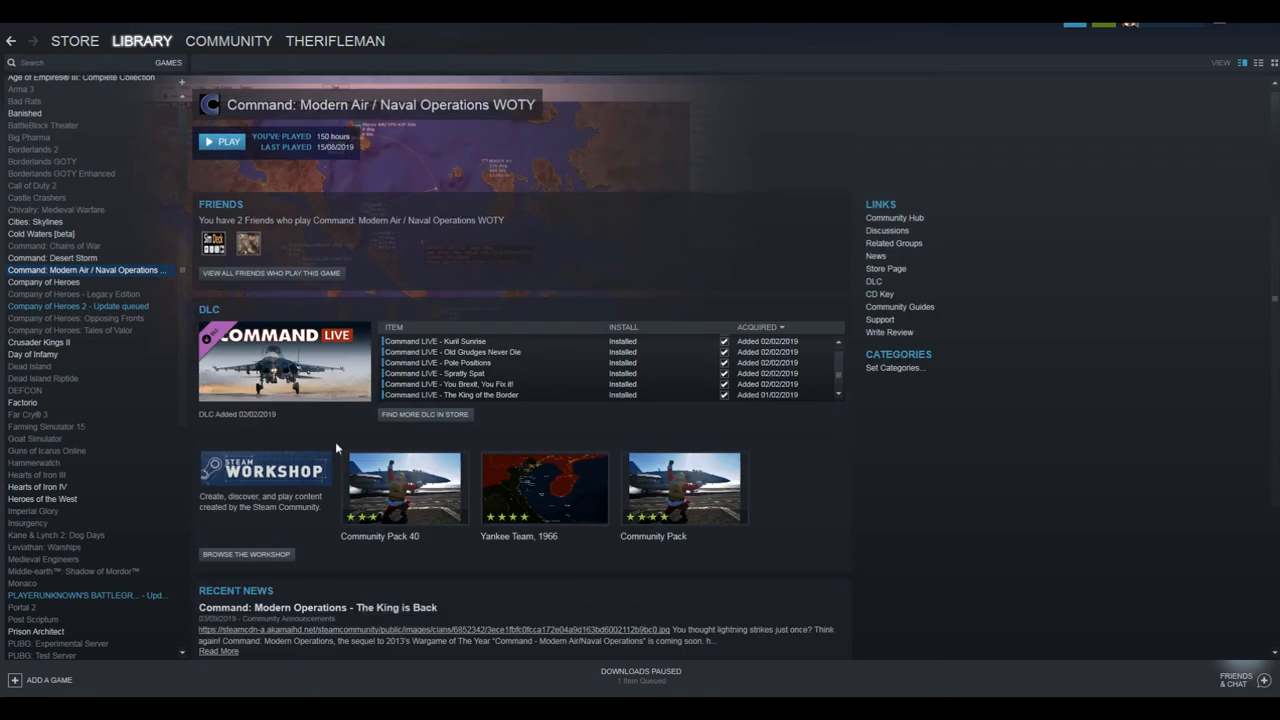
{"action": "mouse_move", "coordinate": [326, 404]}
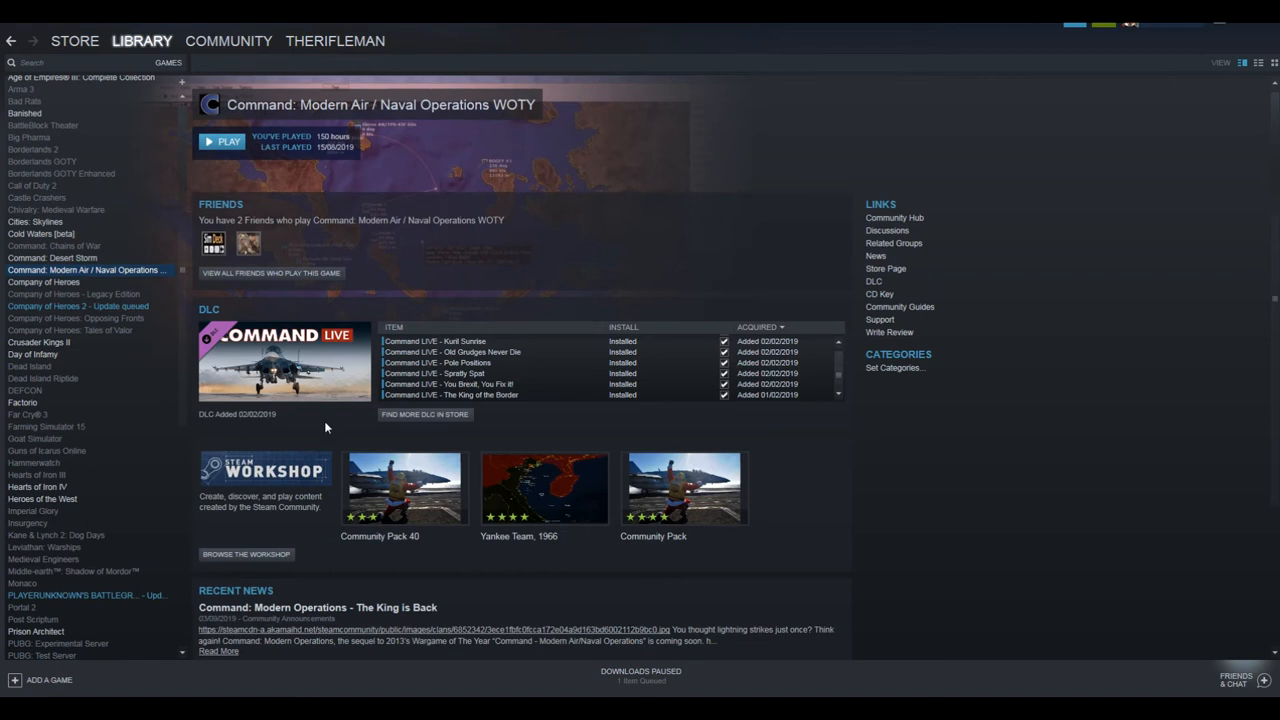
{"action": "mouse_move", "coordinate": [318, 140]}
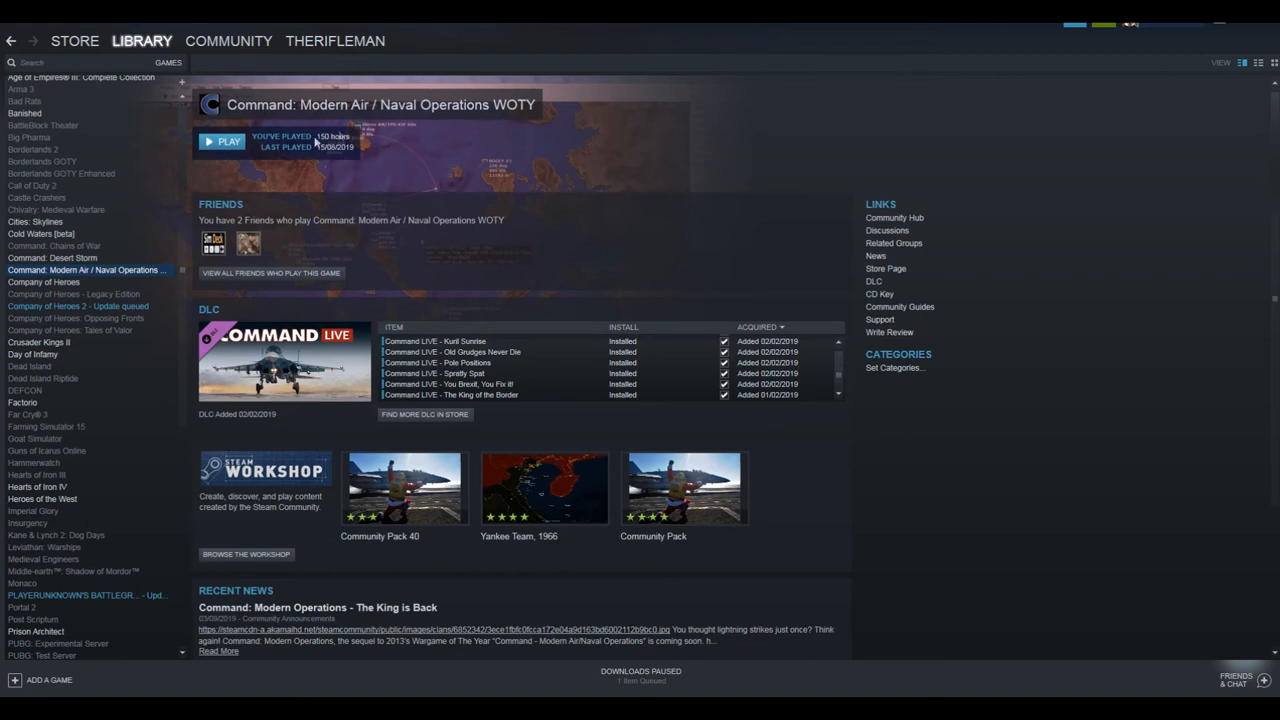
{"action": "mouse_move", "coordinate": [442, 250]}
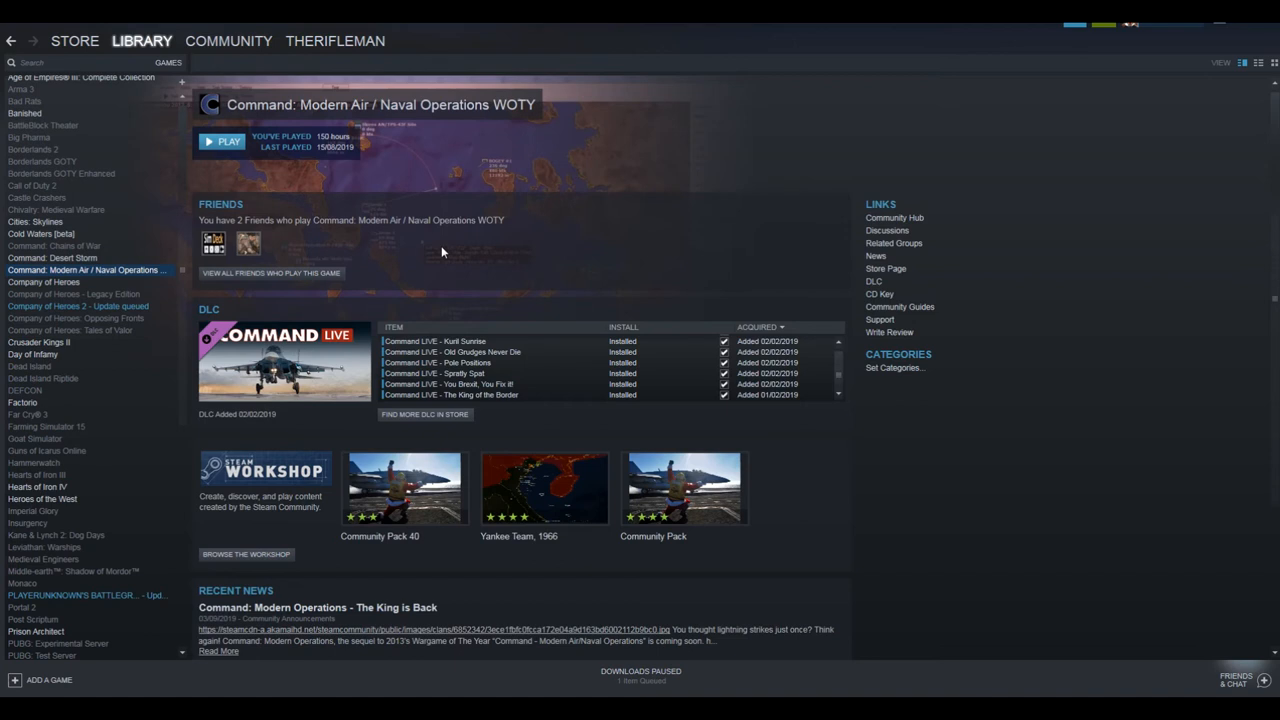
{"action": "mouse_move", "coordinate": [396, 198]}
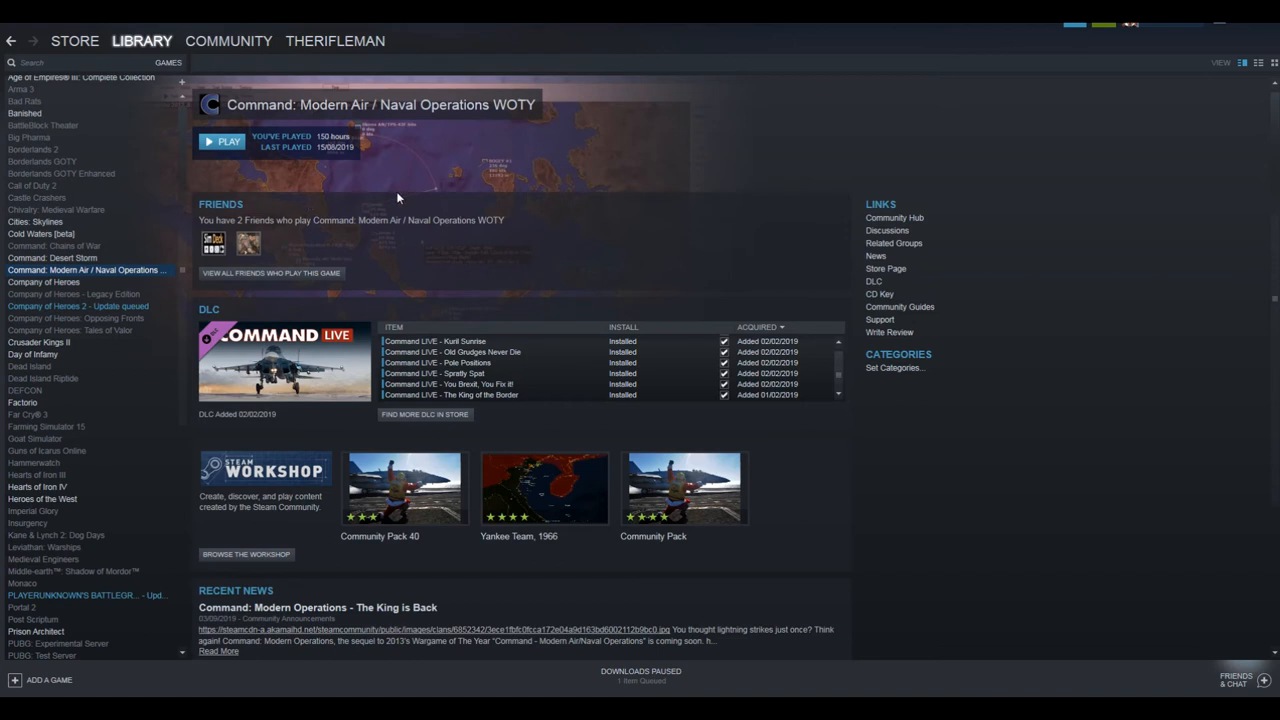
{"action": "mouse_move", "coordinate": [40, 198]}
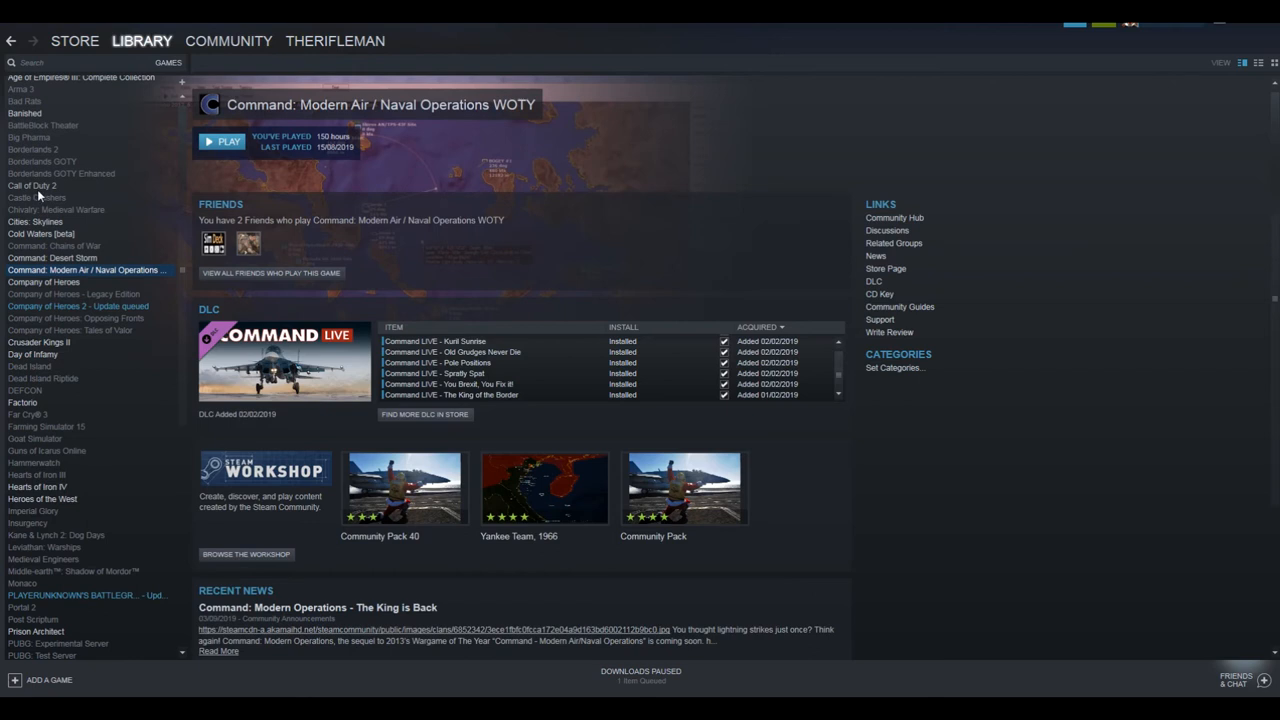
View the Call of Duty 2 page with its recent news articles.
{"action": "left_click", "coordinate": [32, 184]}
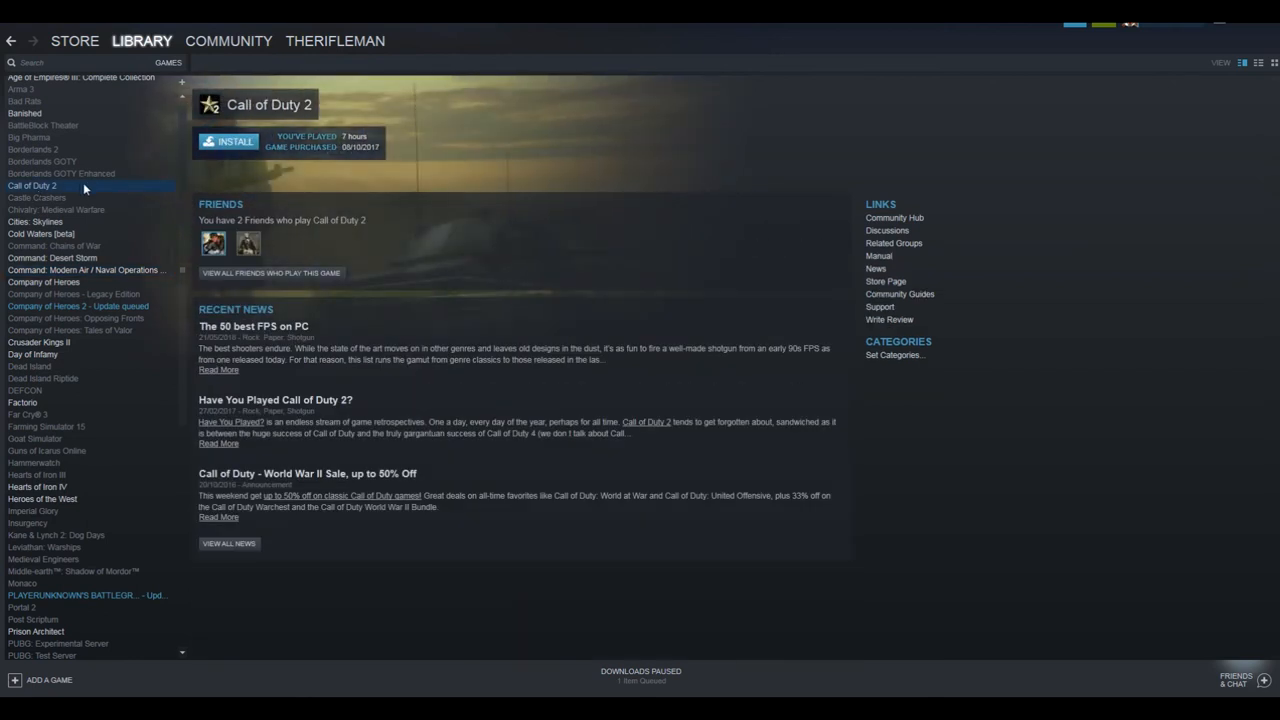
{"action": "mouse_move", "coordinate": [284, 244]}
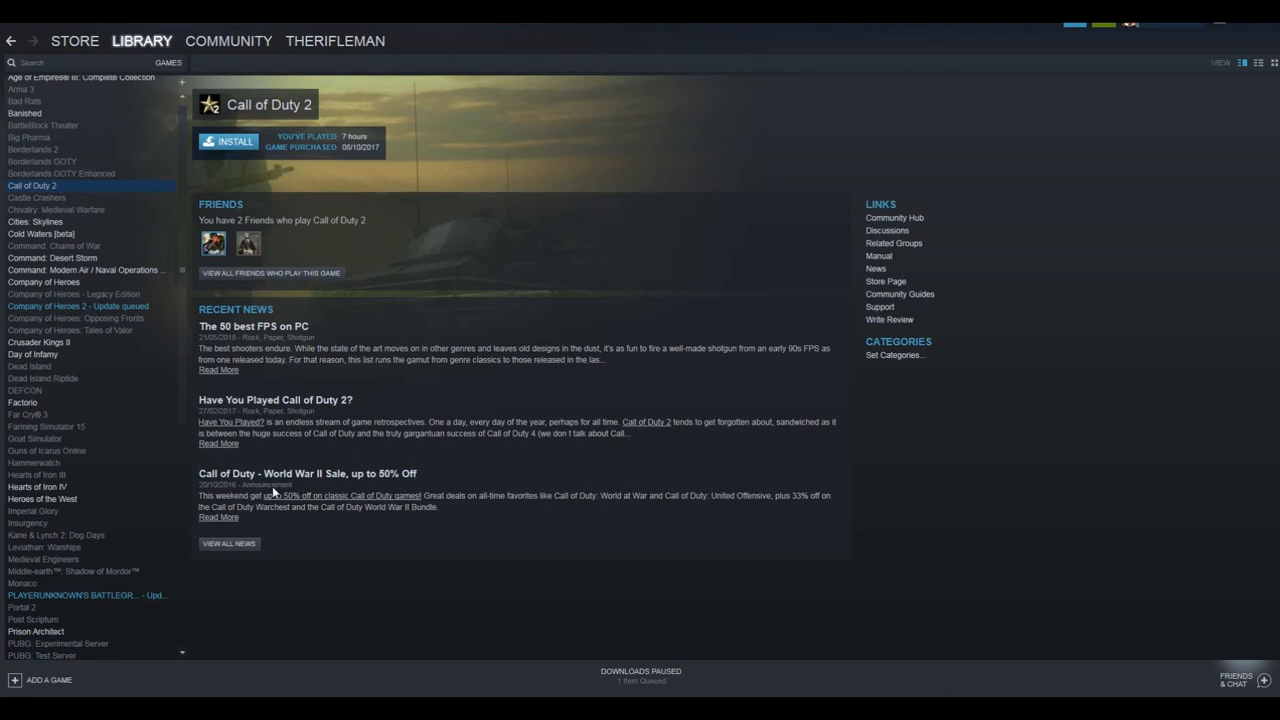
{"action": "mouse_move", "coordinate": [294, 378]}
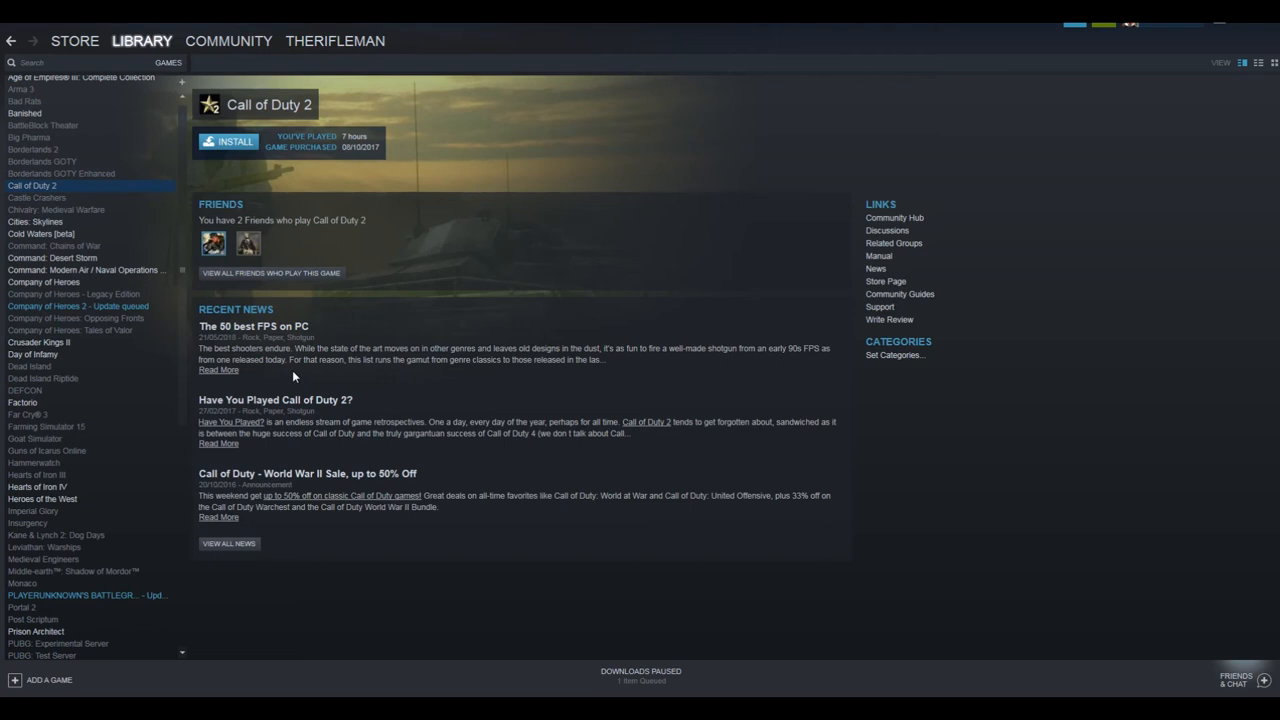
{"action": "mouse_move", "coordinate": [168, 406]}
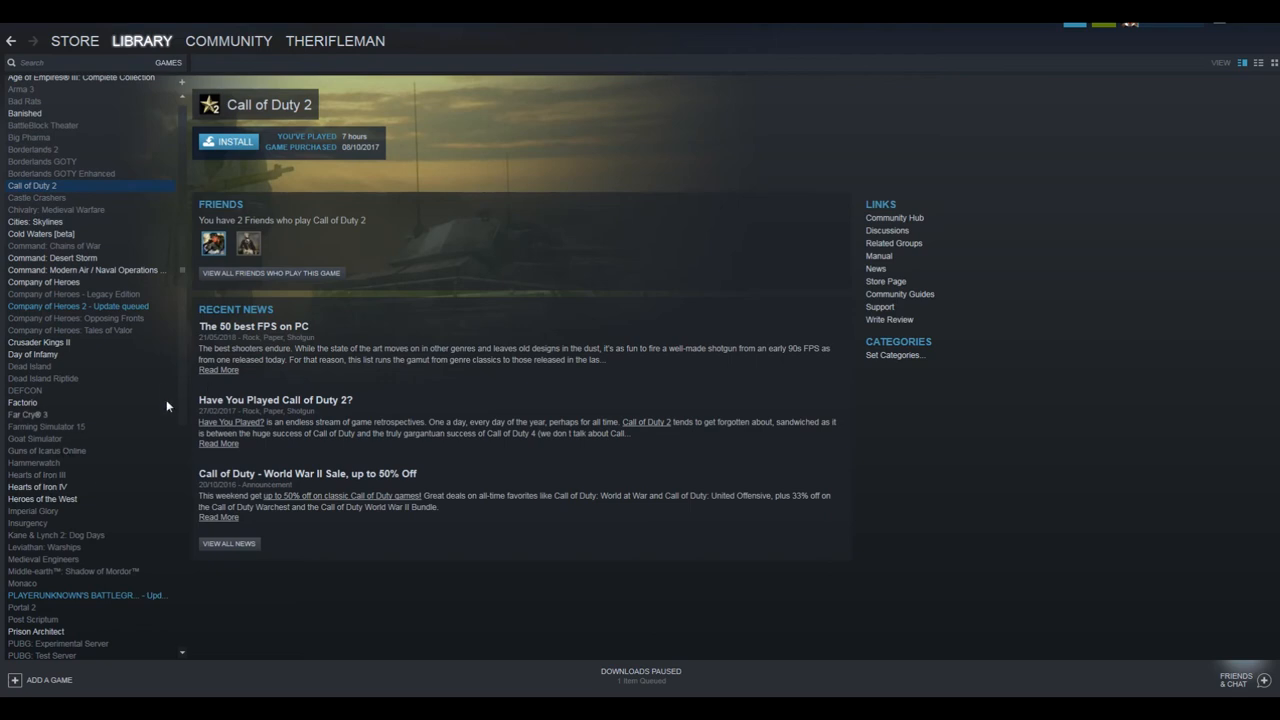
{"action": "scroll", "scroll_direction": "down", "scroll_amount": 3}
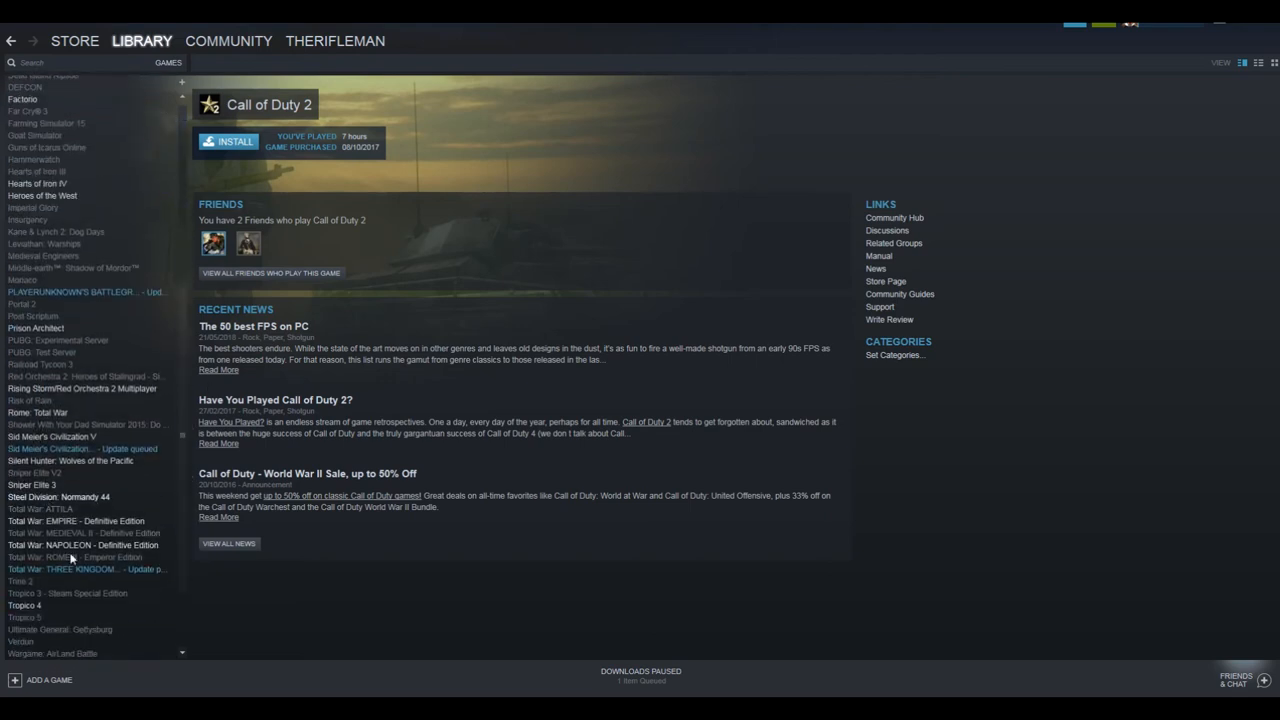
{"action": "mouse_move", "coordinate": [376, 512]}
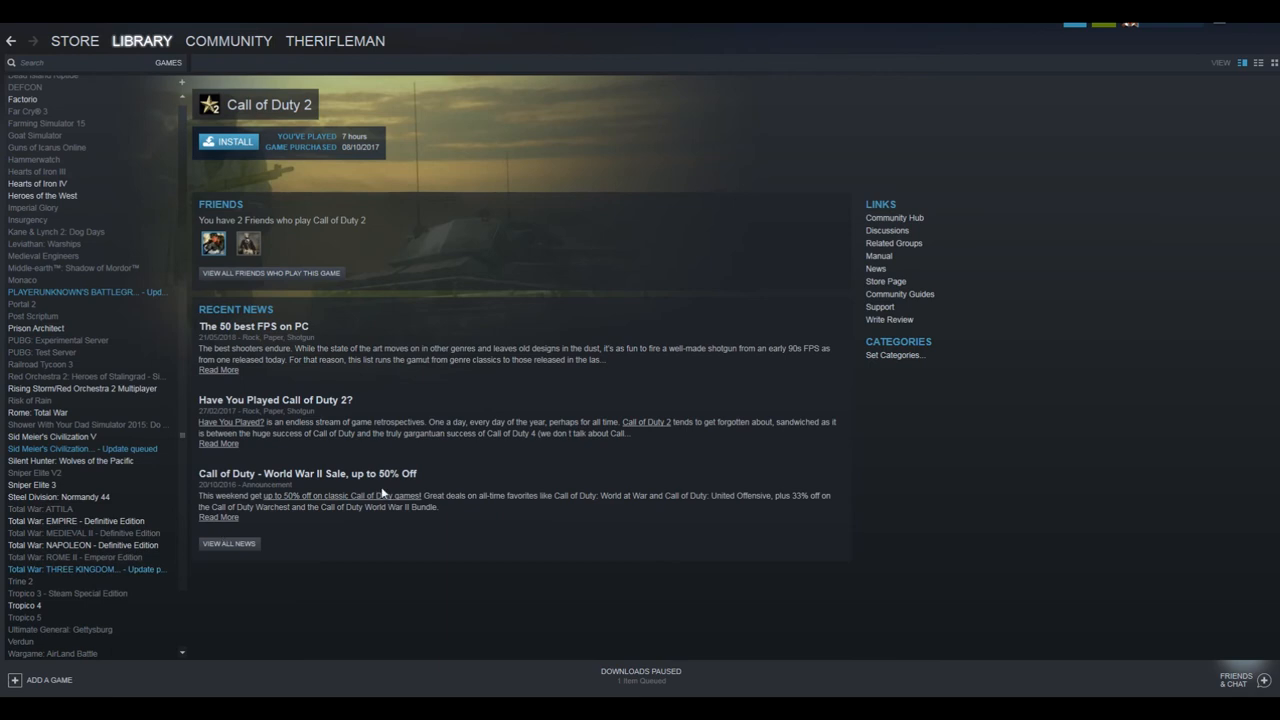
{"action": "mouse_move", "coordinate": [392, 488]}
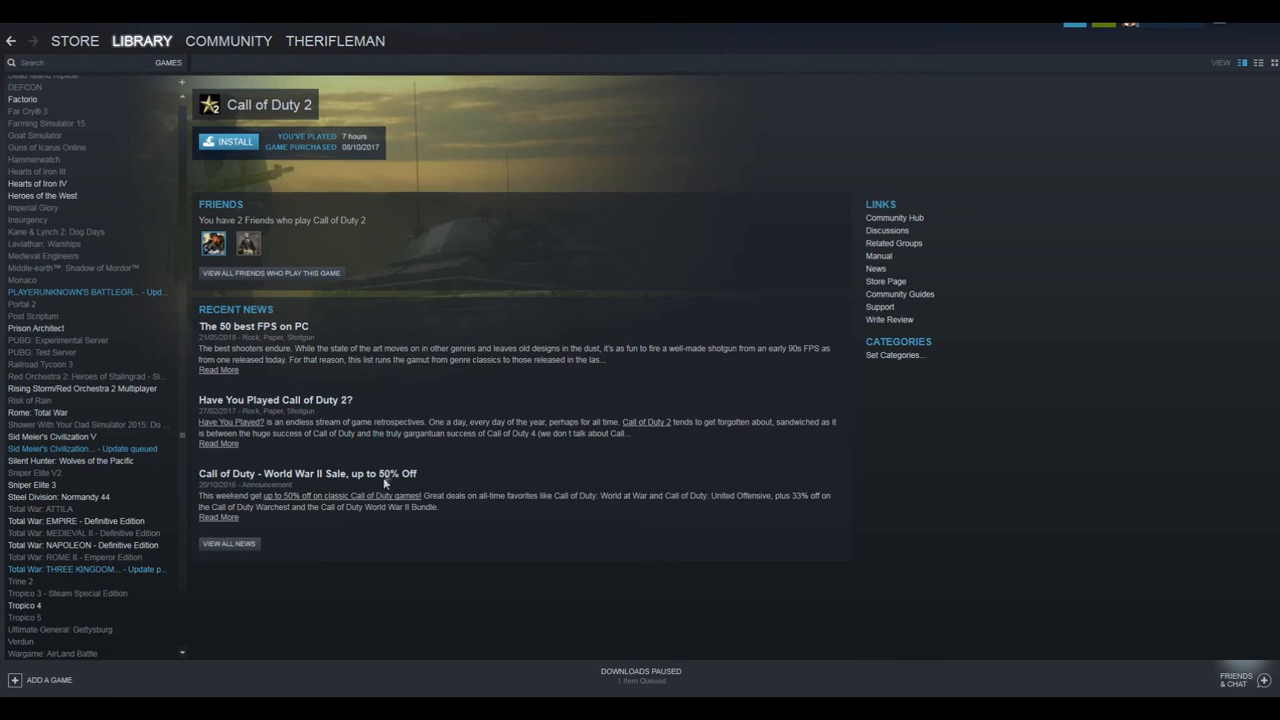
{"action": "mouse_move", "coordinate": [386, 482]}
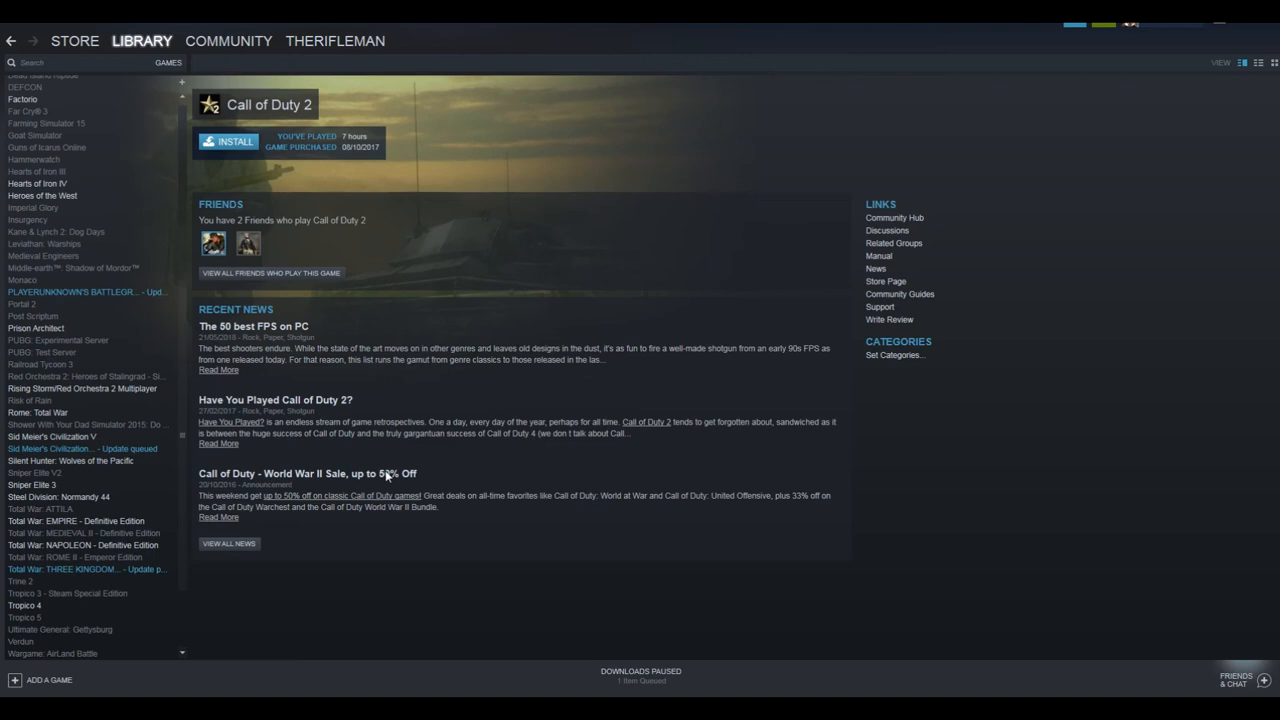
{"action": "mouse_move", "coordinate": [388, 474]}
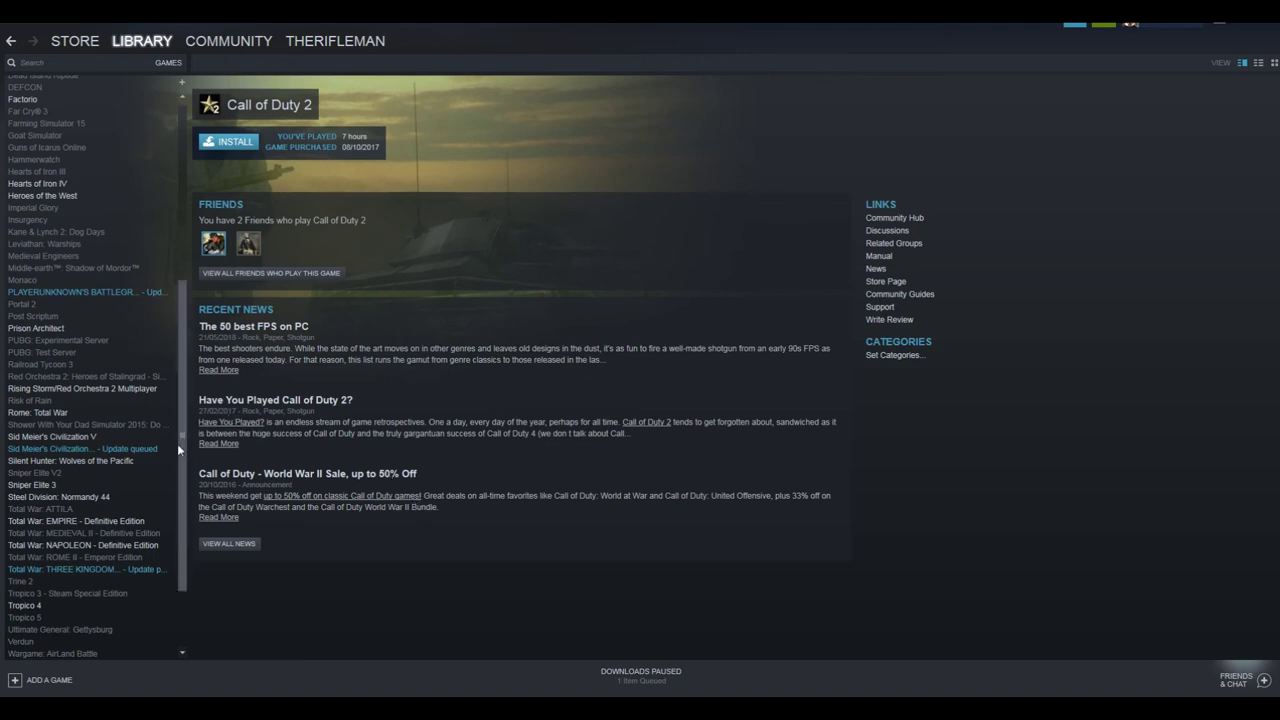
Glance at Total War: NAPOLEON and Hearts of Iron IV, then view the Sniper Elite 3 page.
{"action": "left_click", "coordinate": [82, 544]}
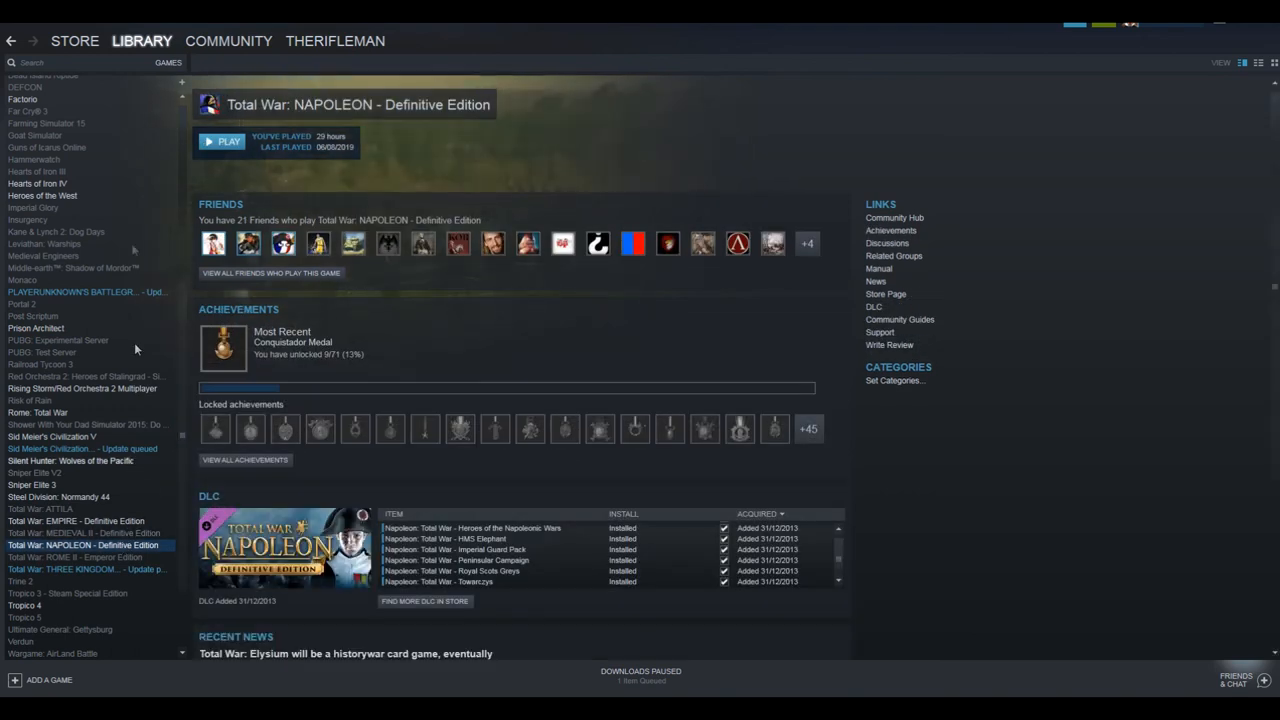
{"action": "left_click", "coordinate": [36, 184]}
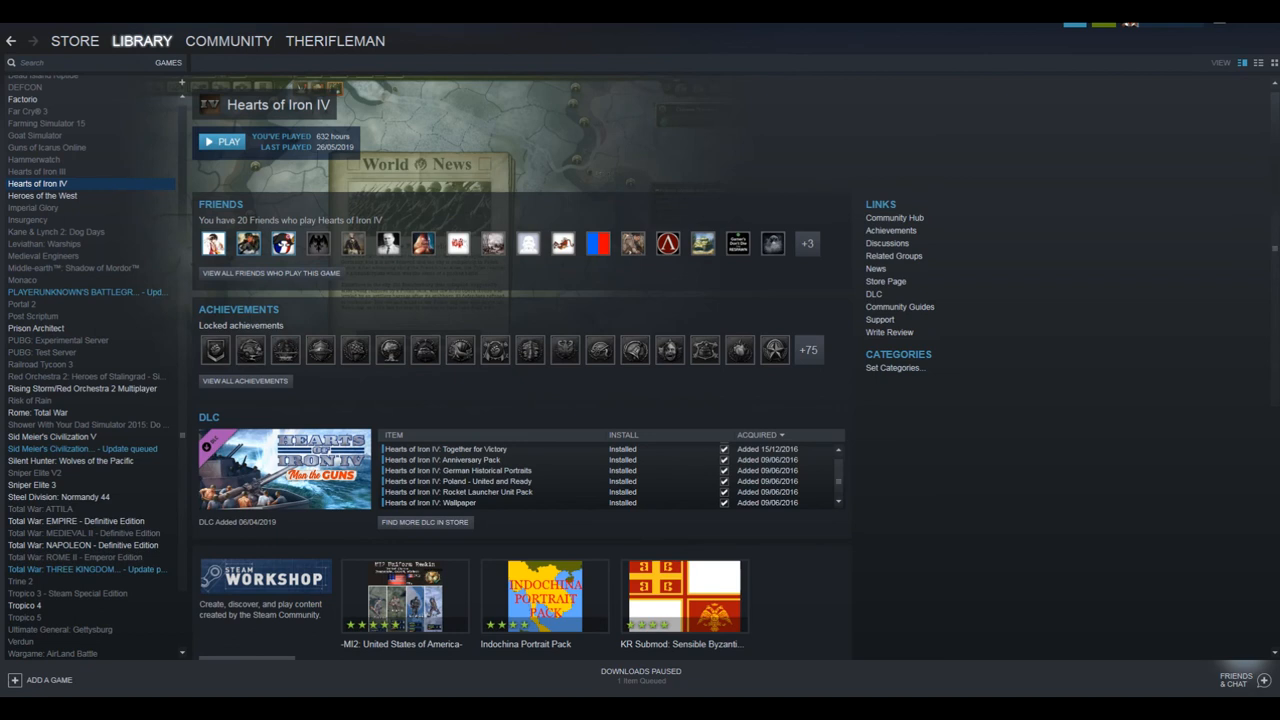
{"action": "mouse_move", "coordinate": [296, 302]}
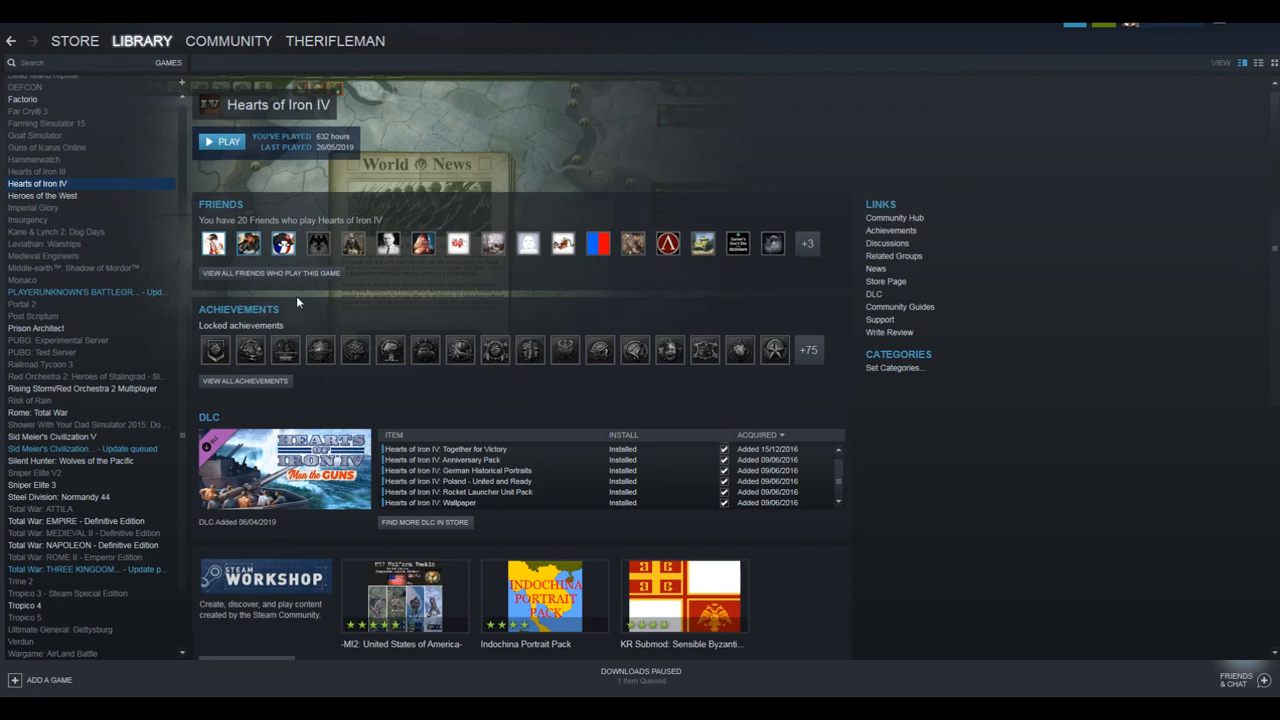
{"action": "mouse_move", "coordinate": [432, 400]}
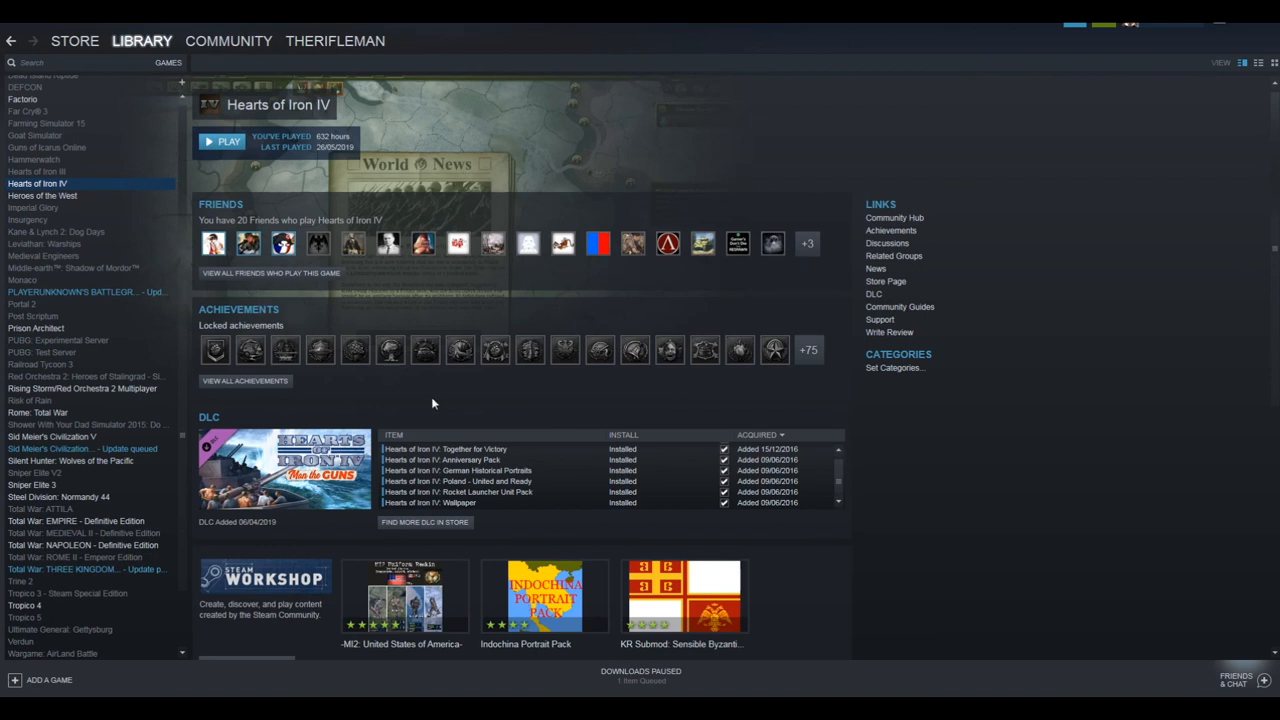
{"action": "mouse_move", "coordinate": [432, 448]}
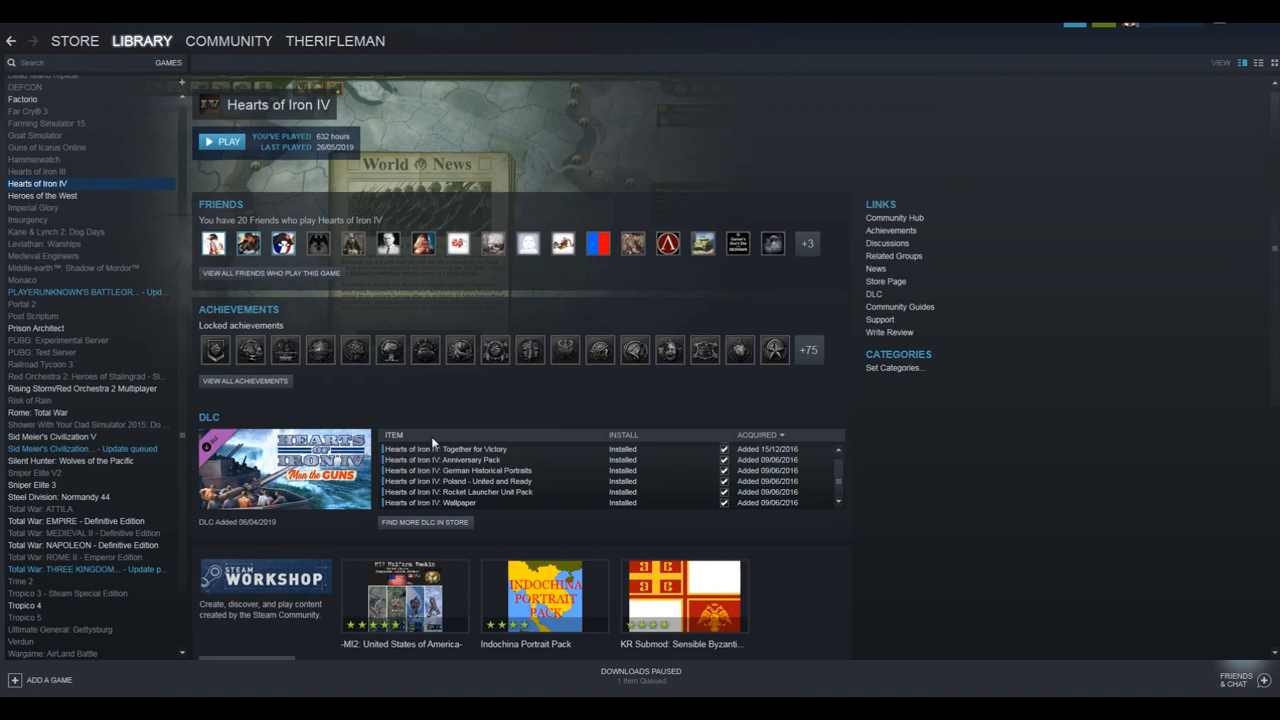
{"action": "mouse_move", "coordinate": [376, 458]}
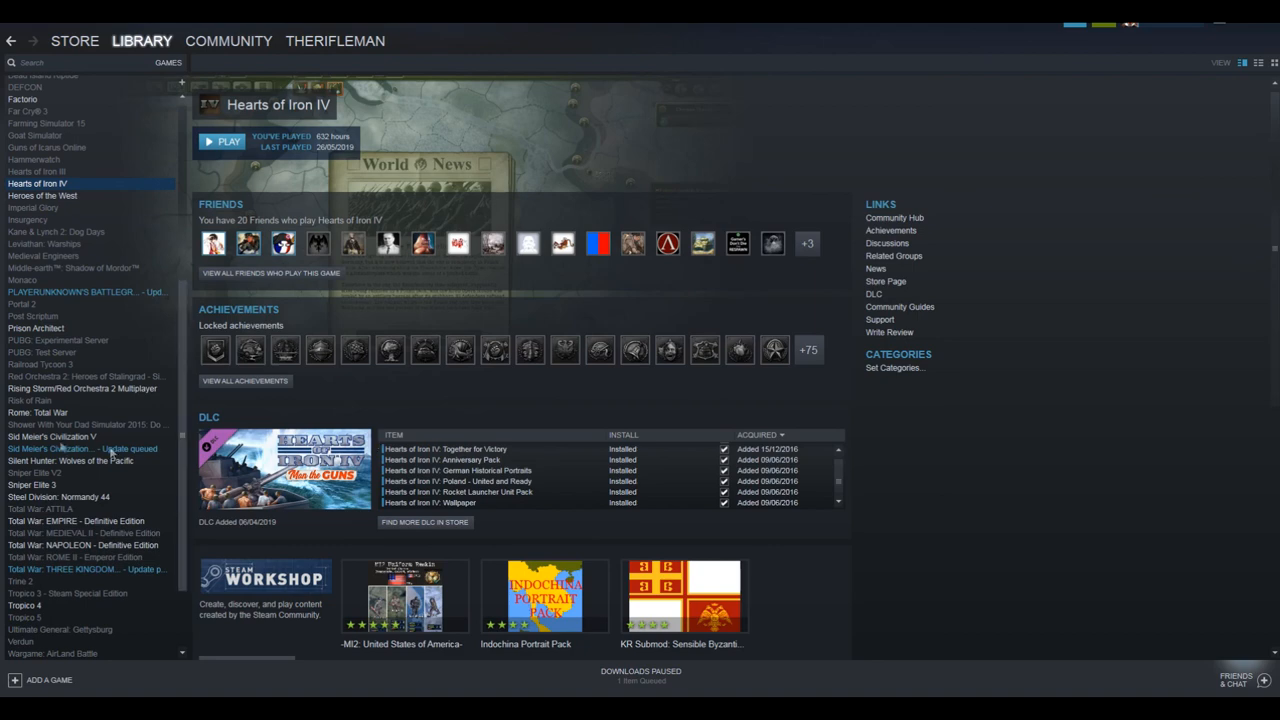
{"action": "left_click", "coordinate": [32, 486]}
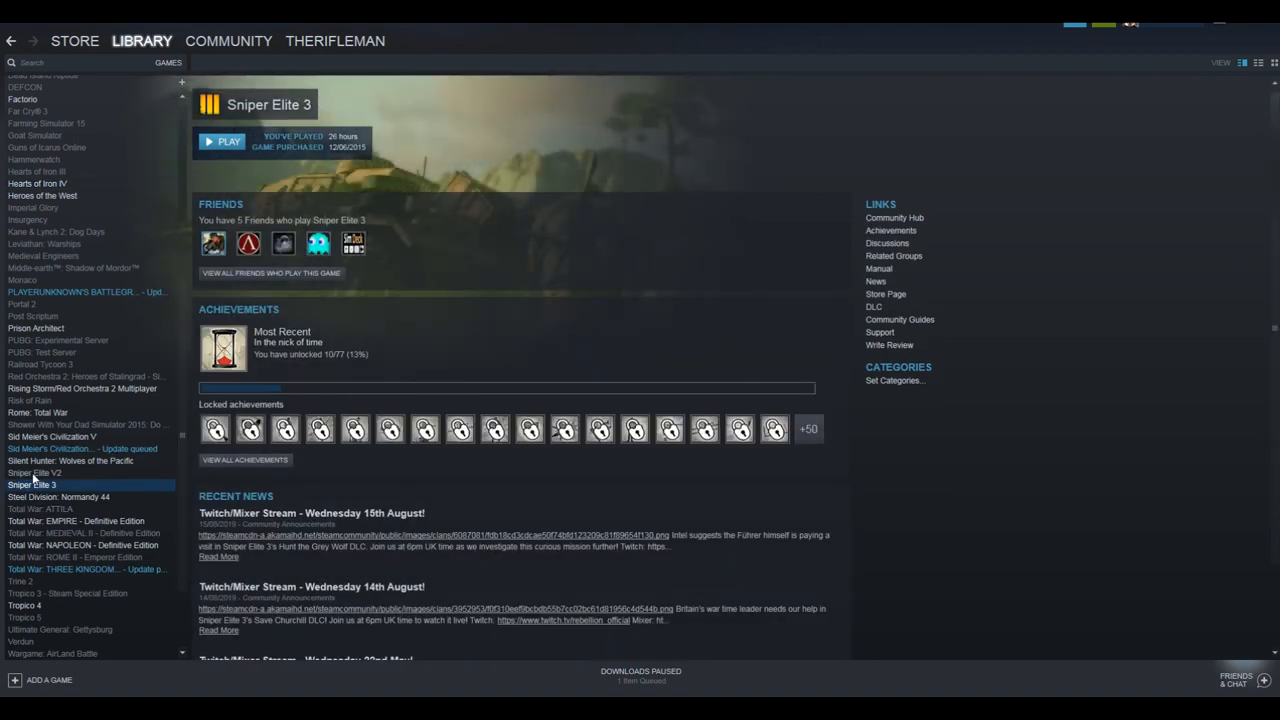